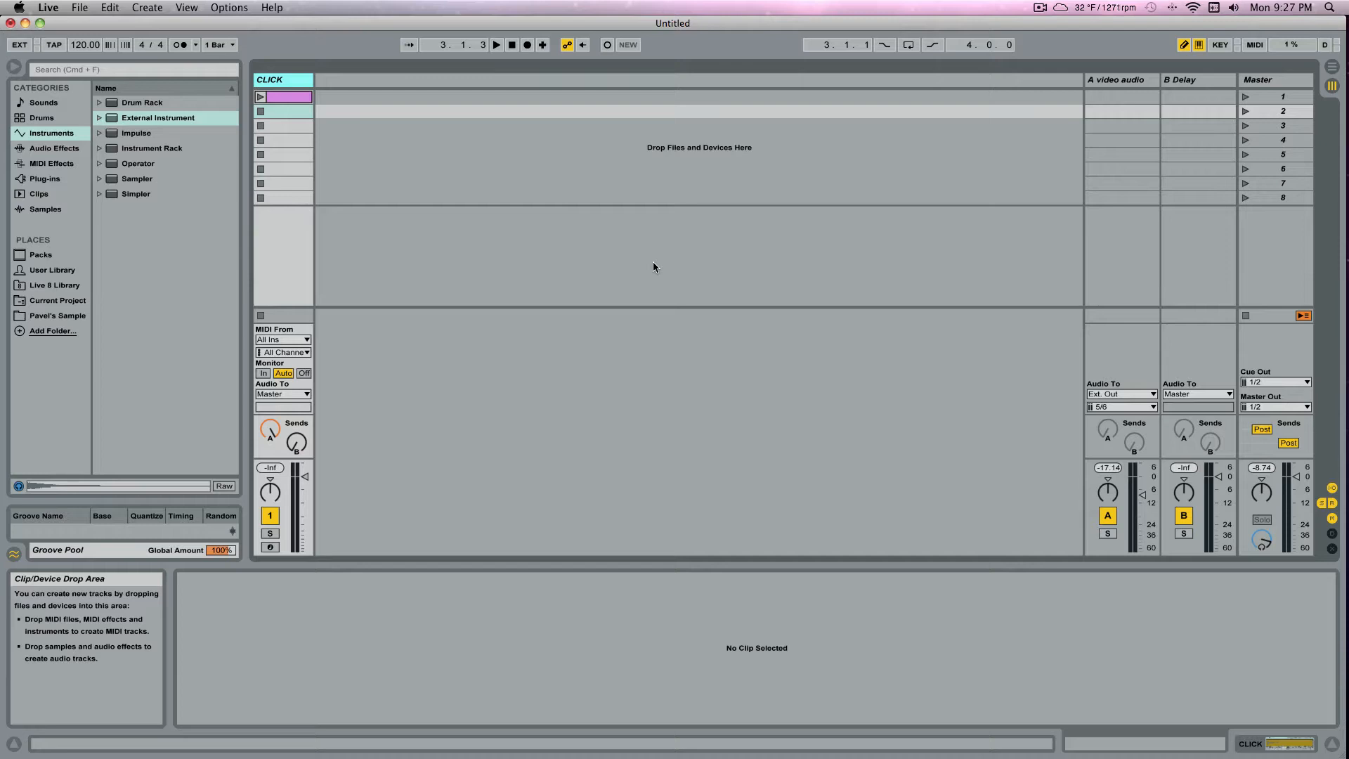
mouse_move(704, 276)
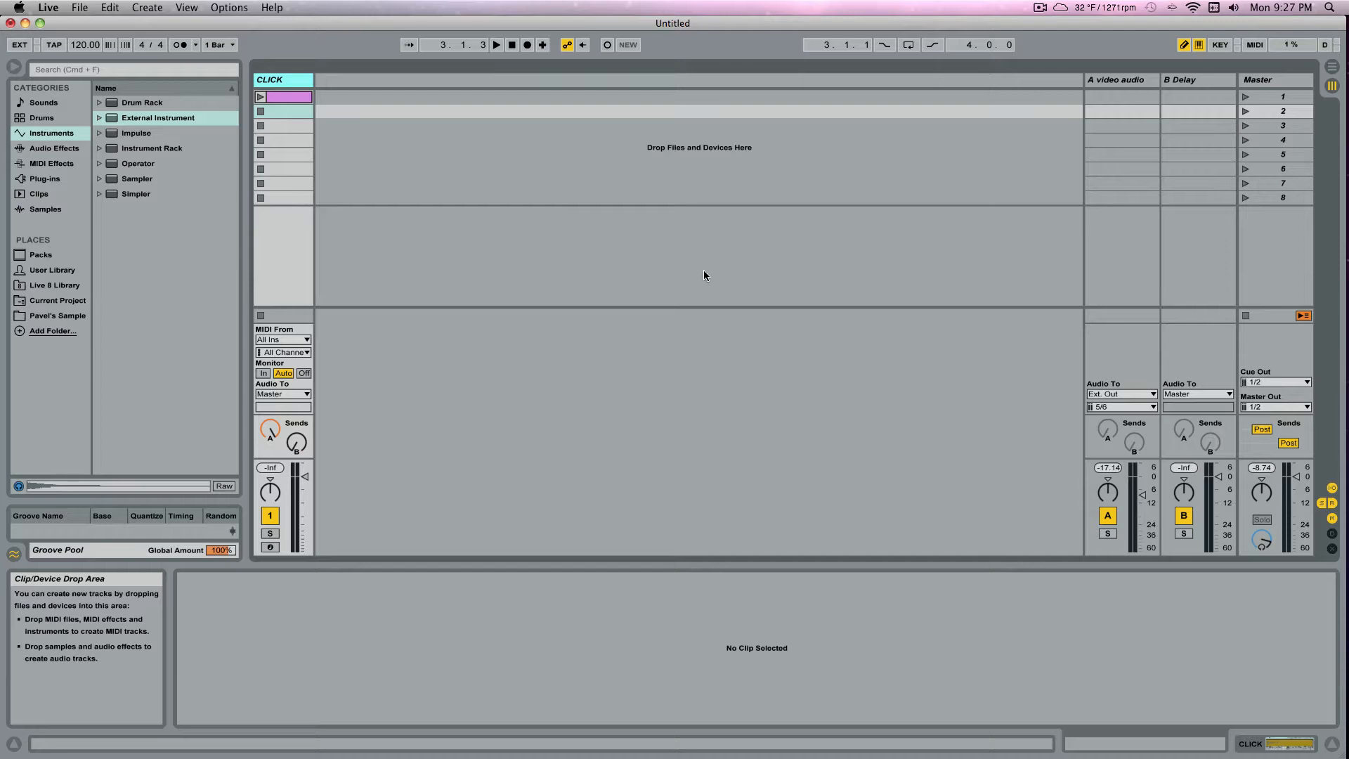
mouse_move(697, 285)
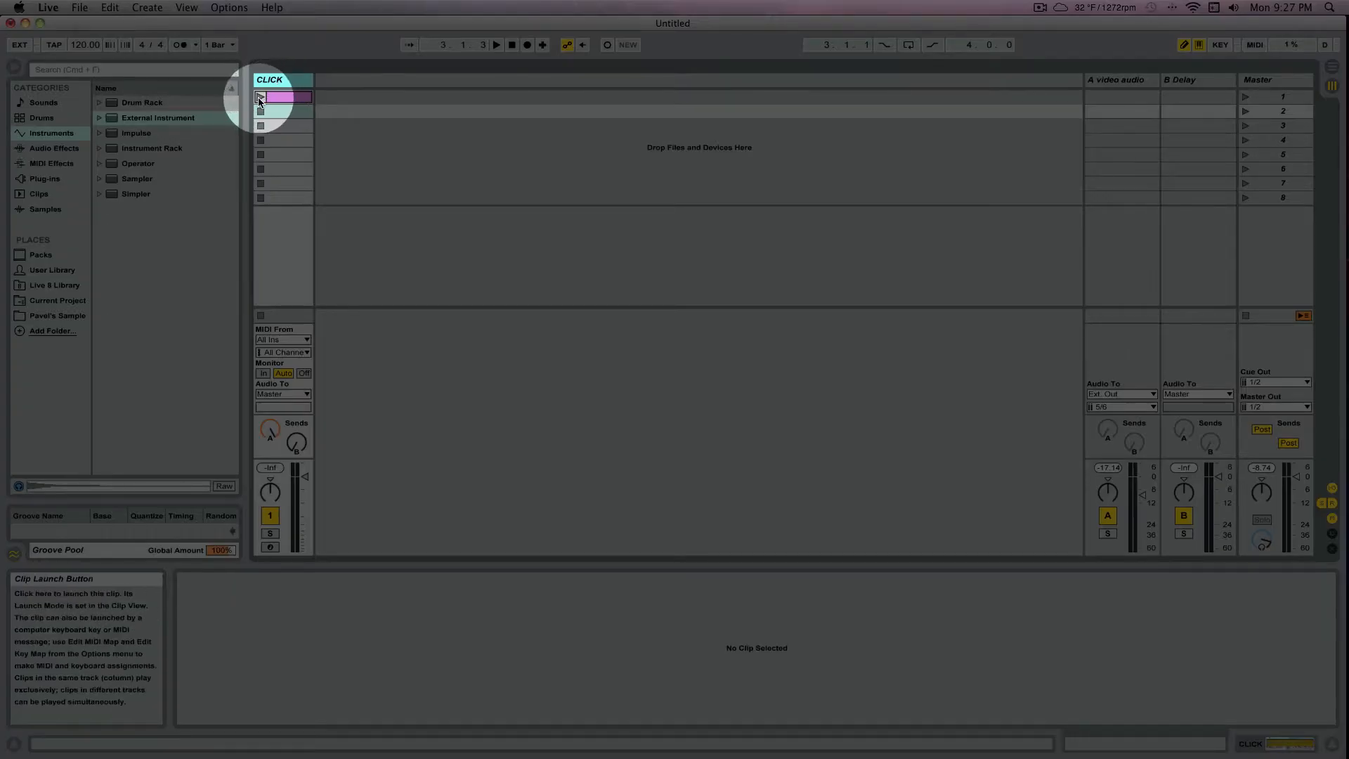
Launch the pink click clip in the CLICK track's first slot
click(259, 97)
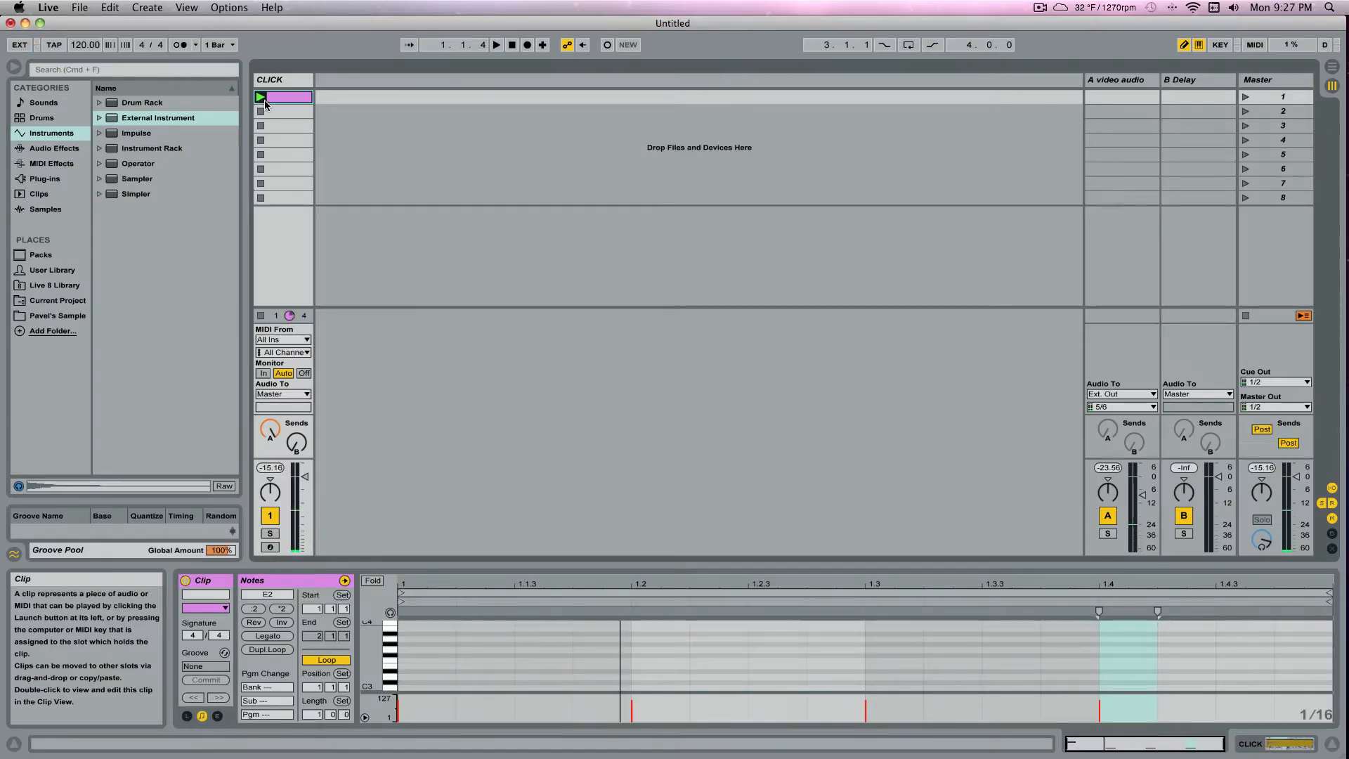
Insert a MIDI track, load an External Instrument onto it, and review the Options latency settings
click(148, 7)
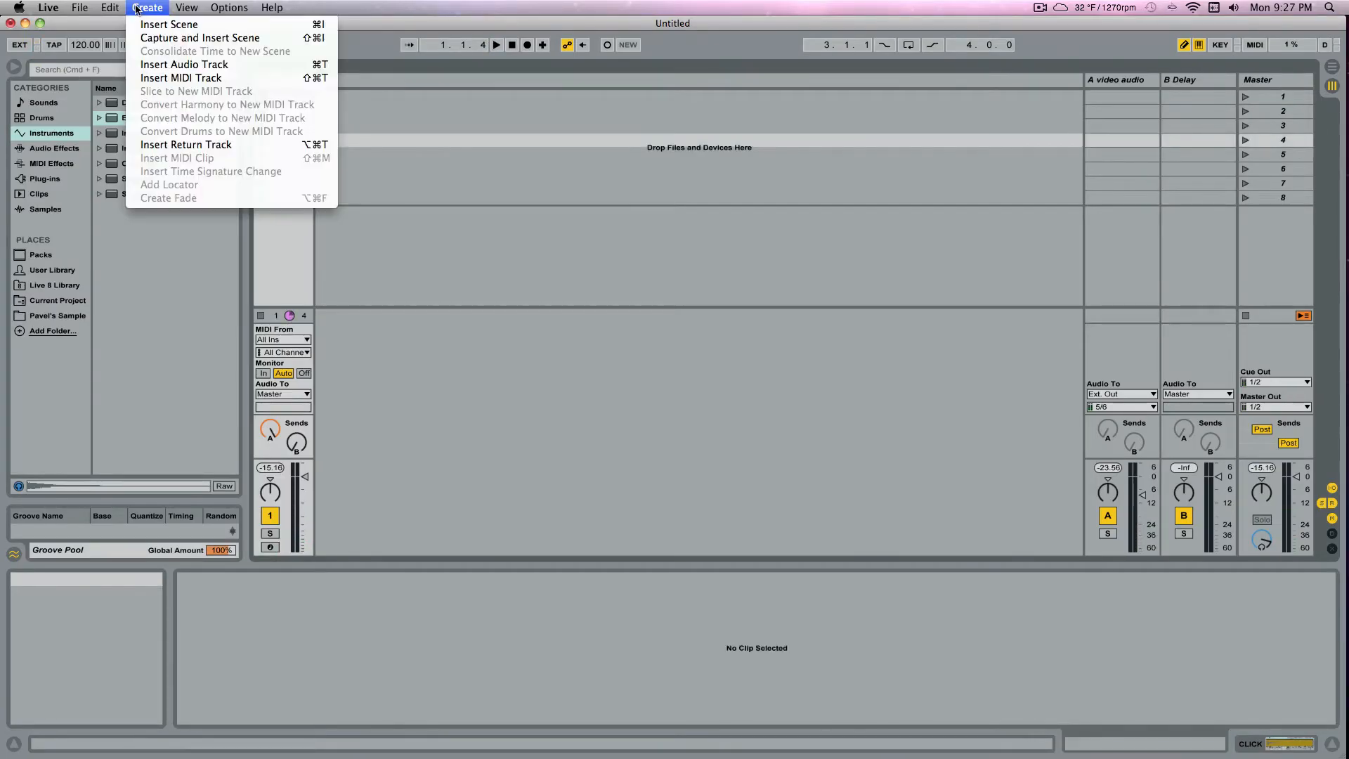
click(182, 77)
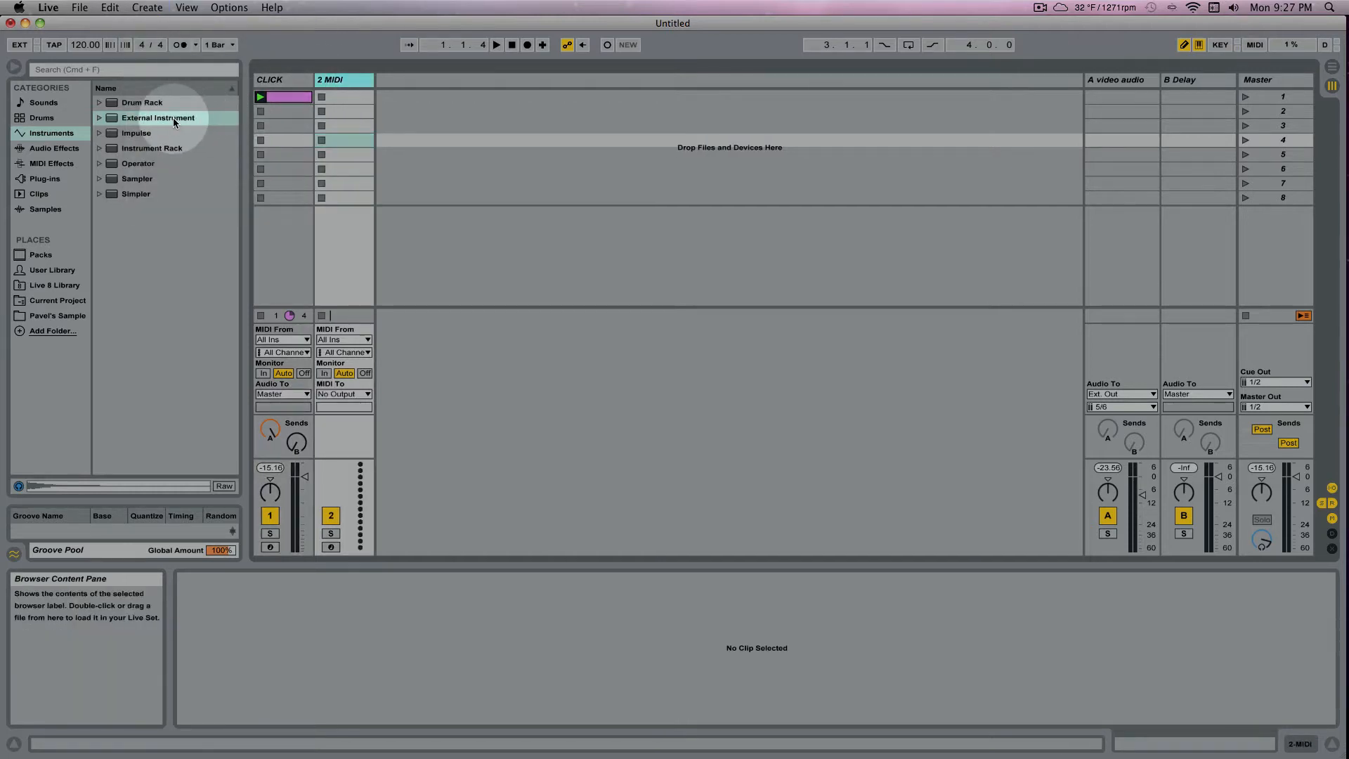
double_click(159, 118)
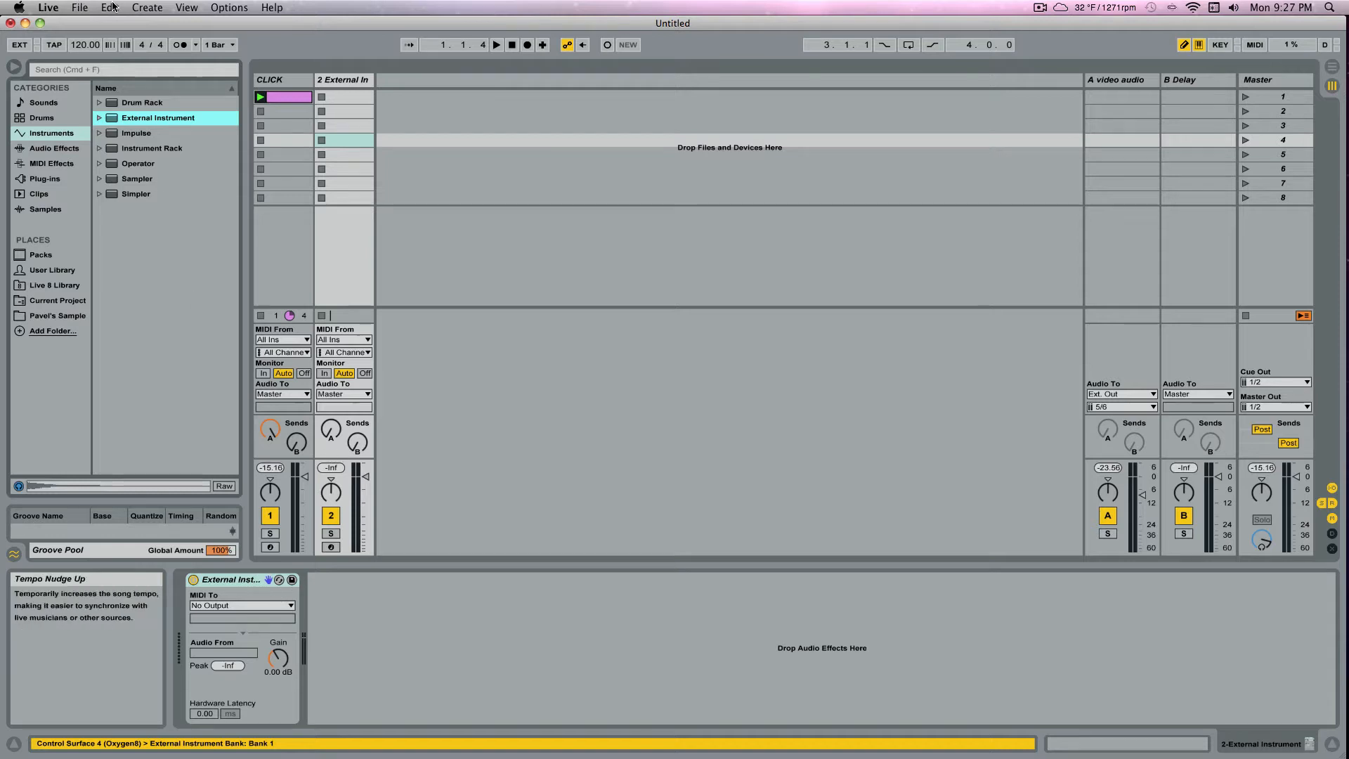
click(229, 7)
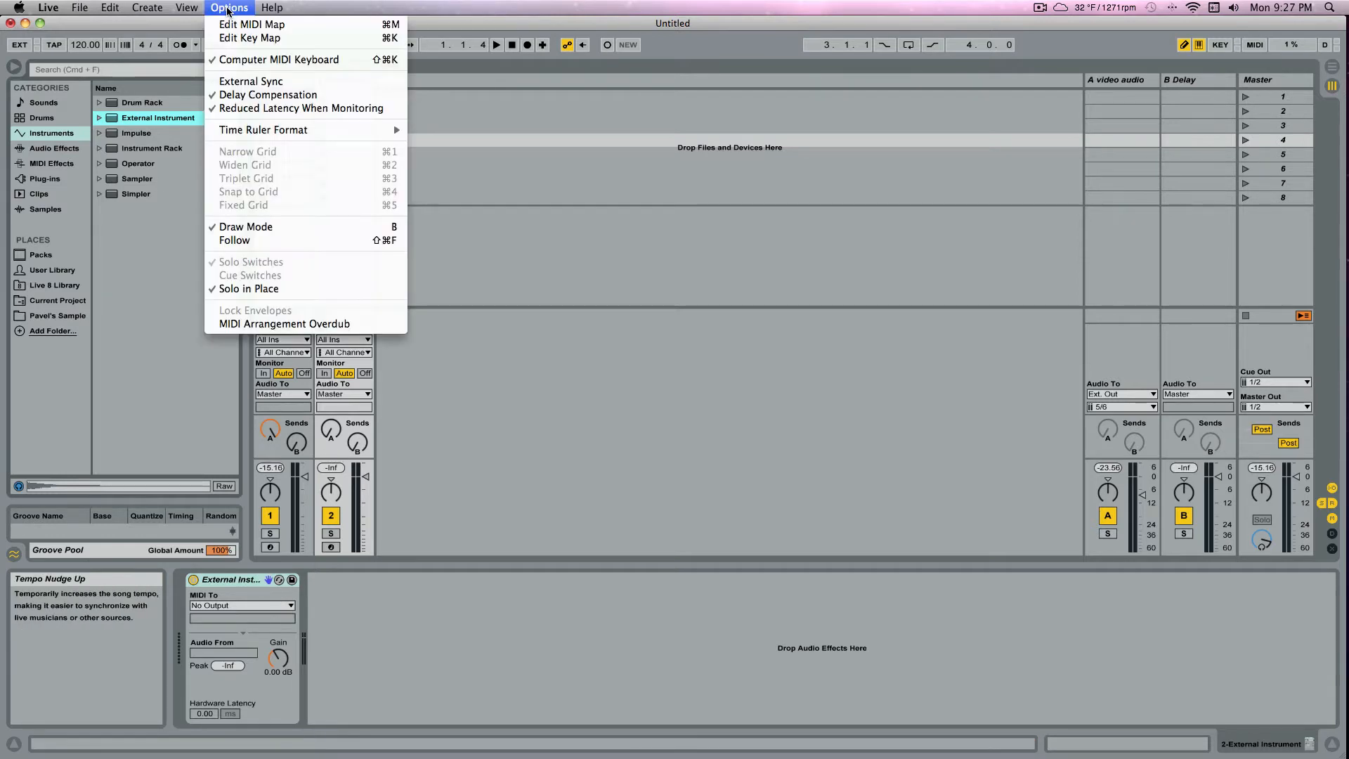
mouse_move(301, 108)
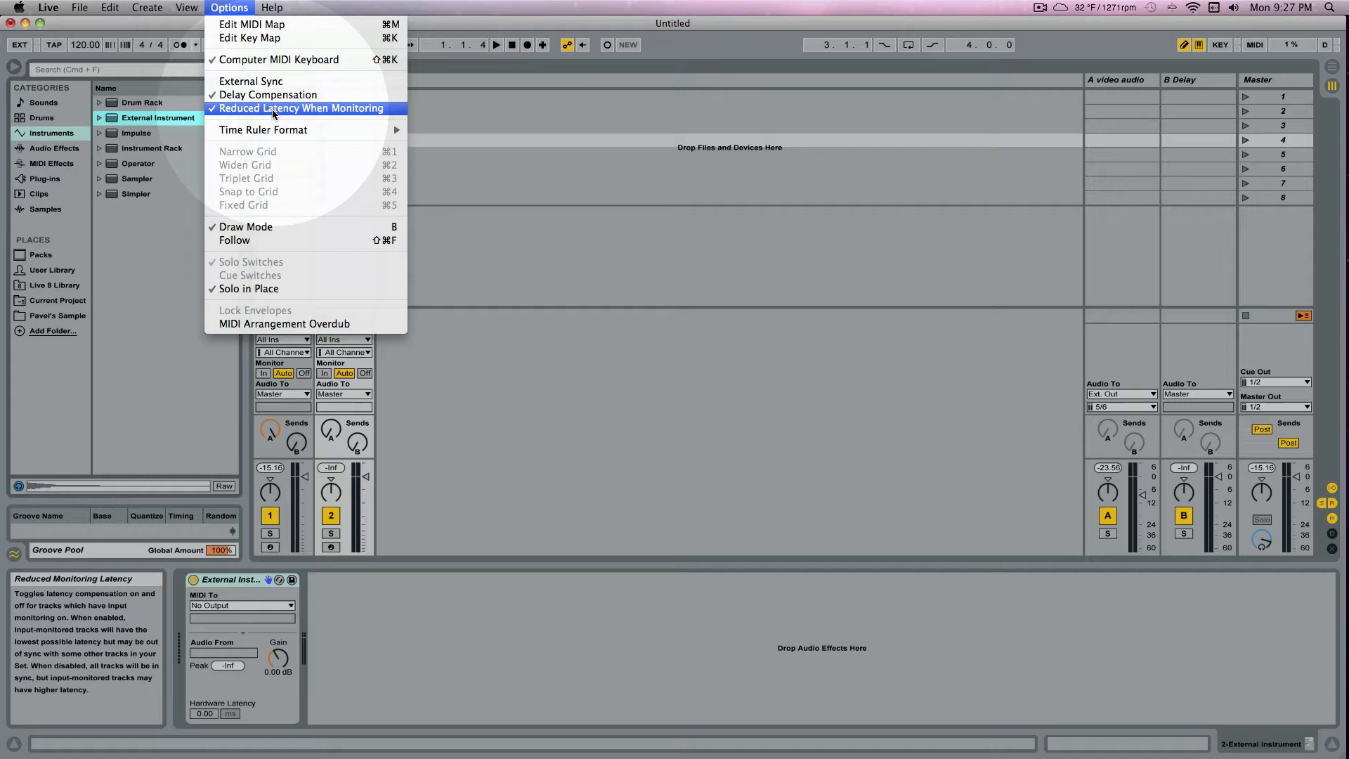
click(47, 7)
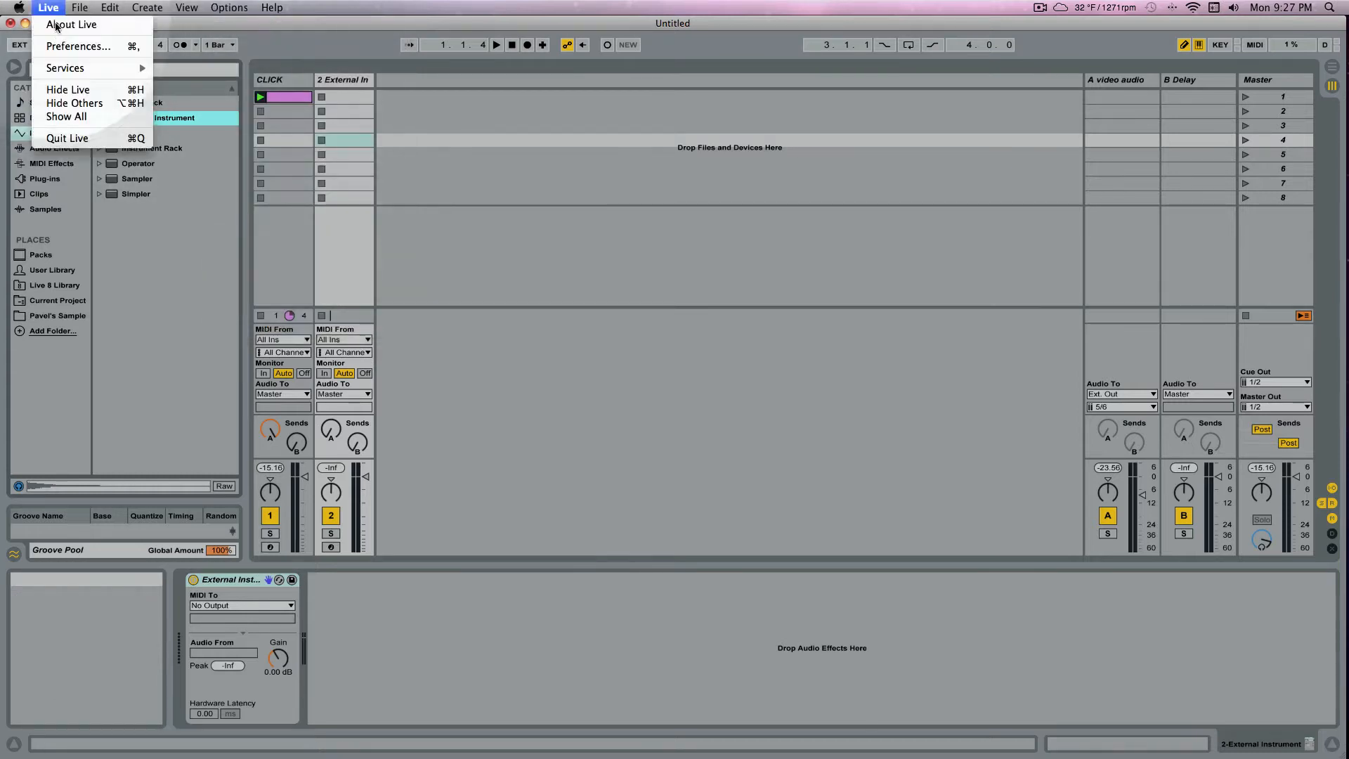
click(77, 45)
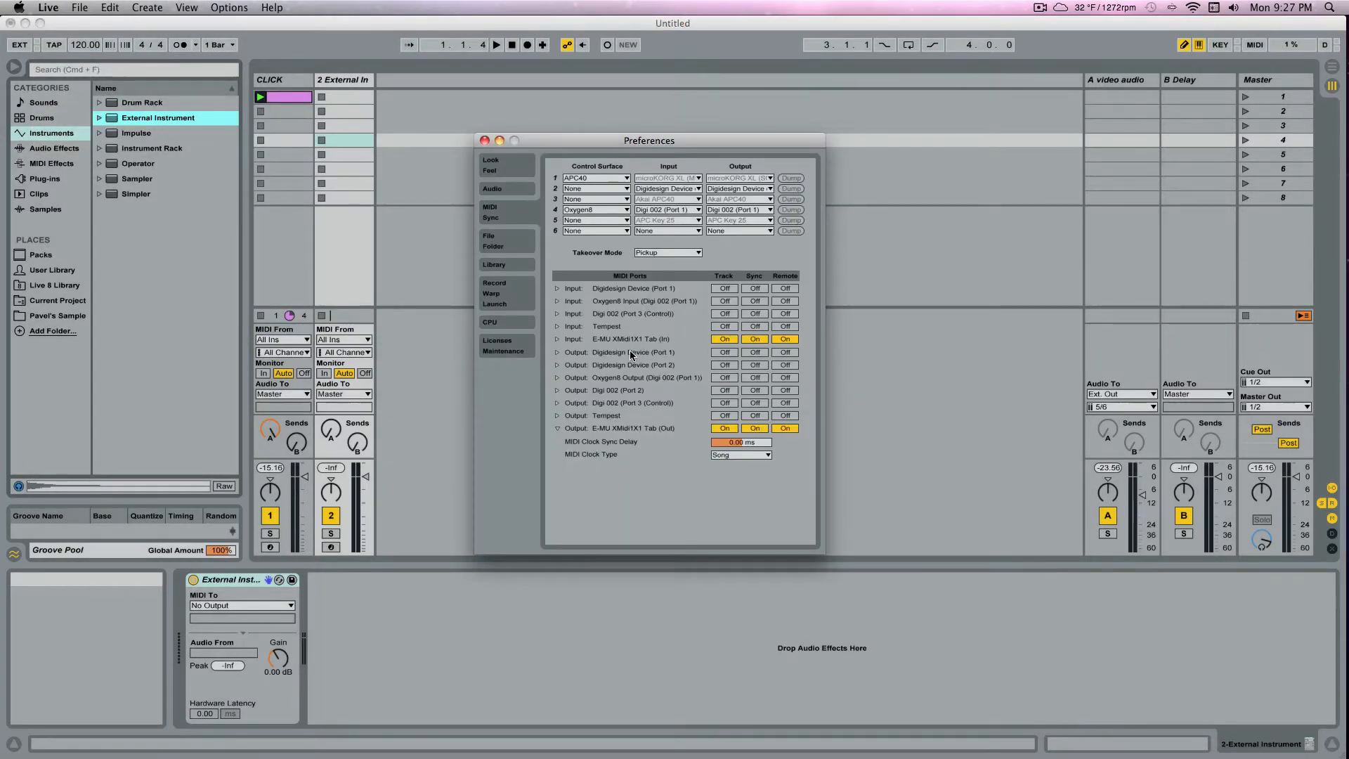
mouse_move(784, 351)
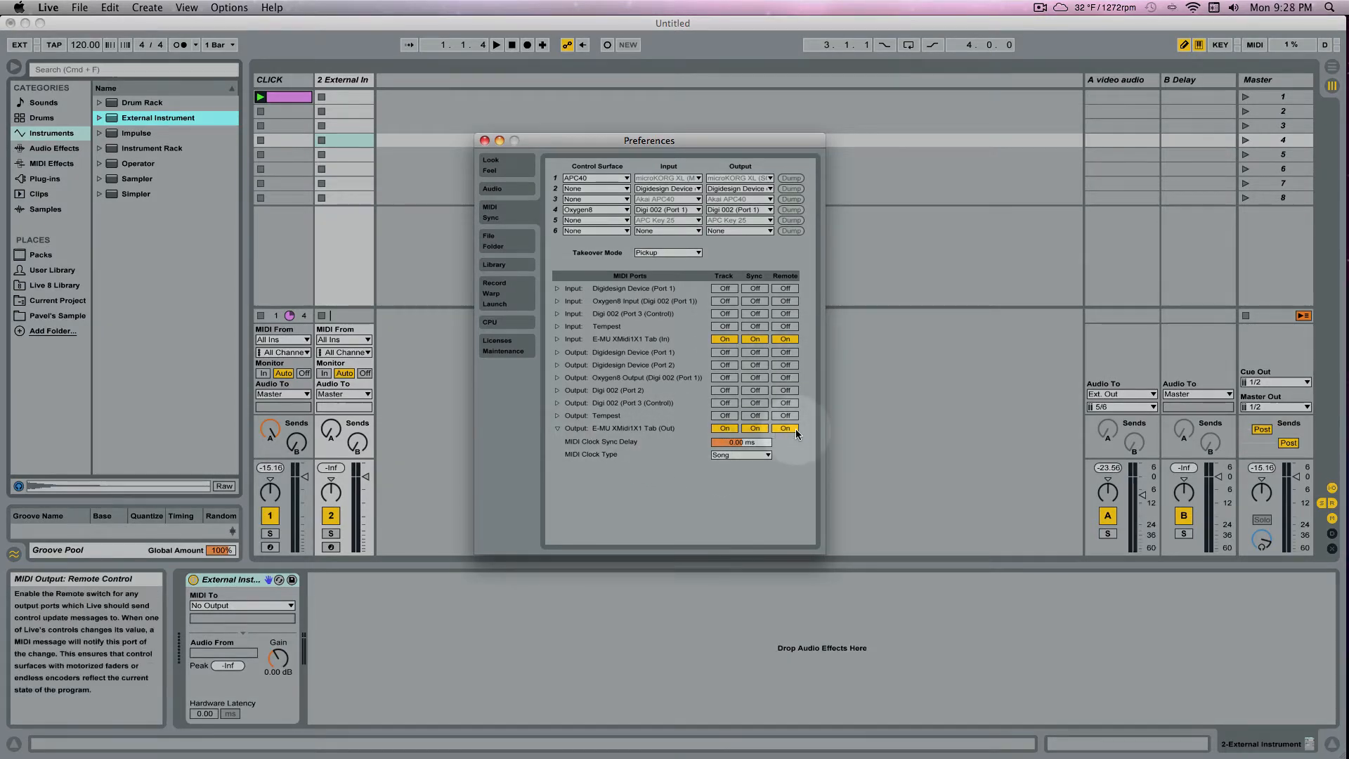
click(484, 141)
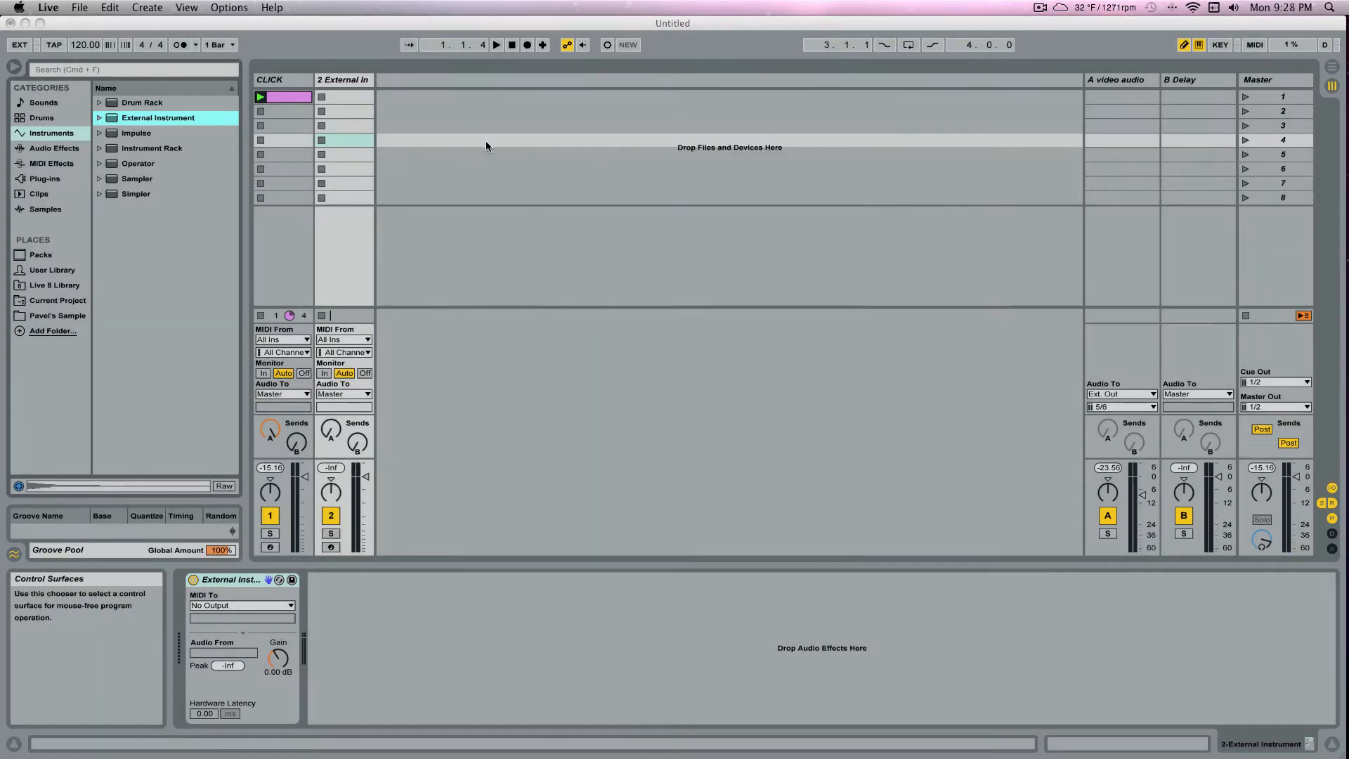
click(343, 79)
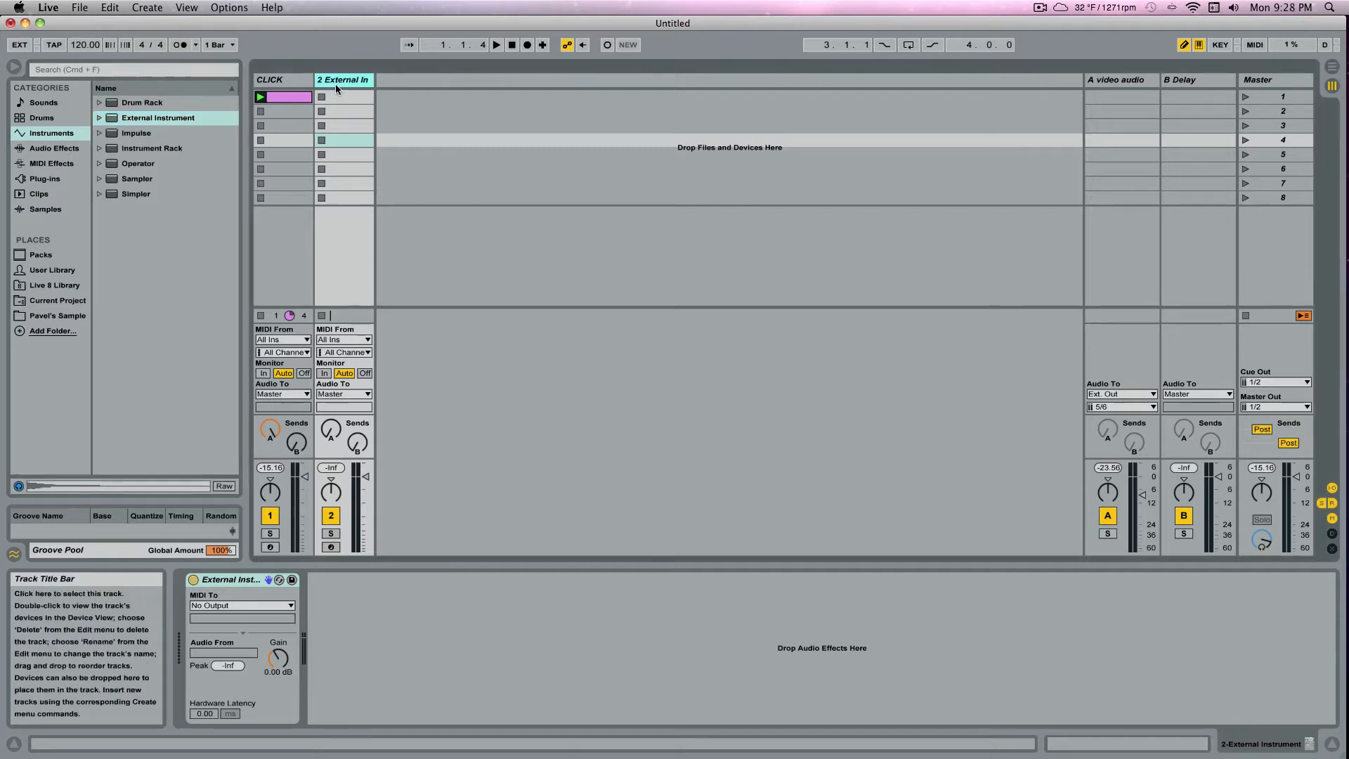
Route MIDI to E-MU XMidi1X1 Tab, take audio from 5/6, and create a clip on the track
click(241, 605)
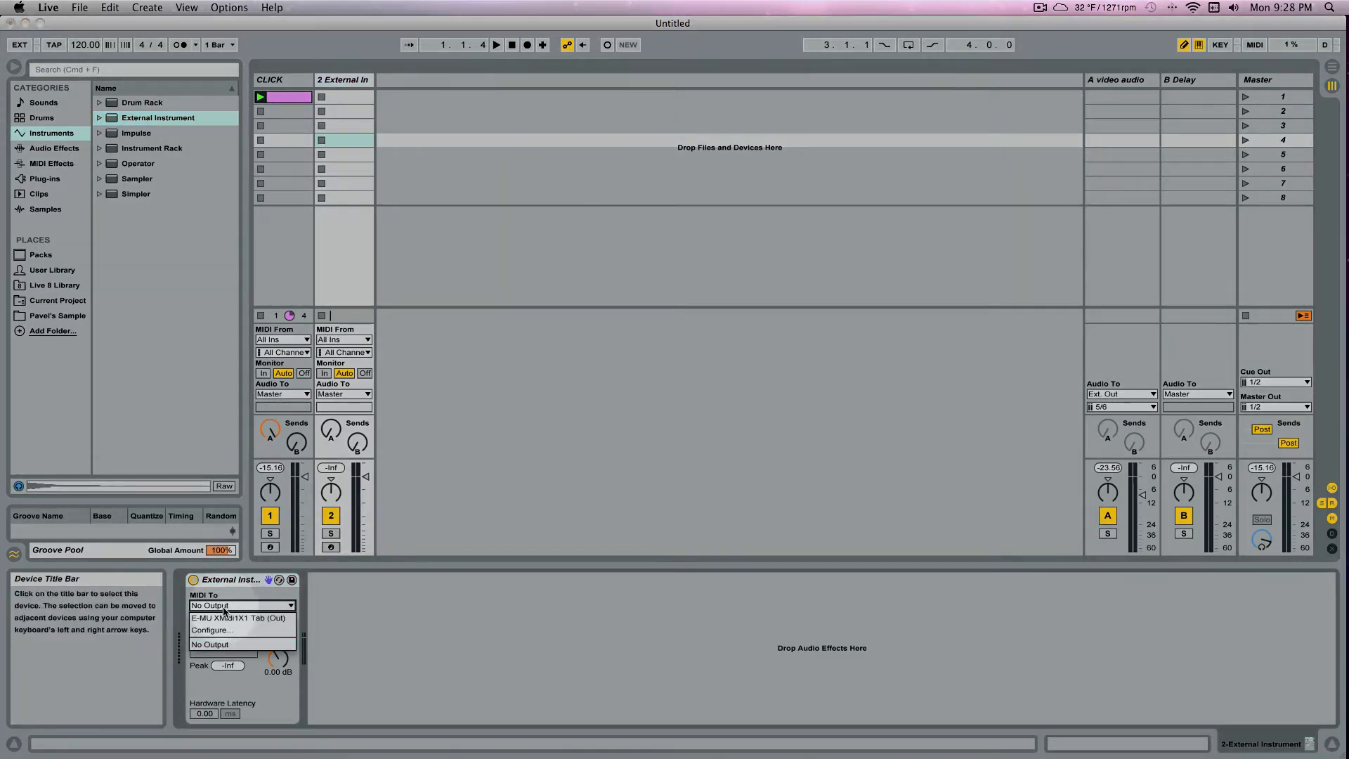
mouse_move(239, 618)
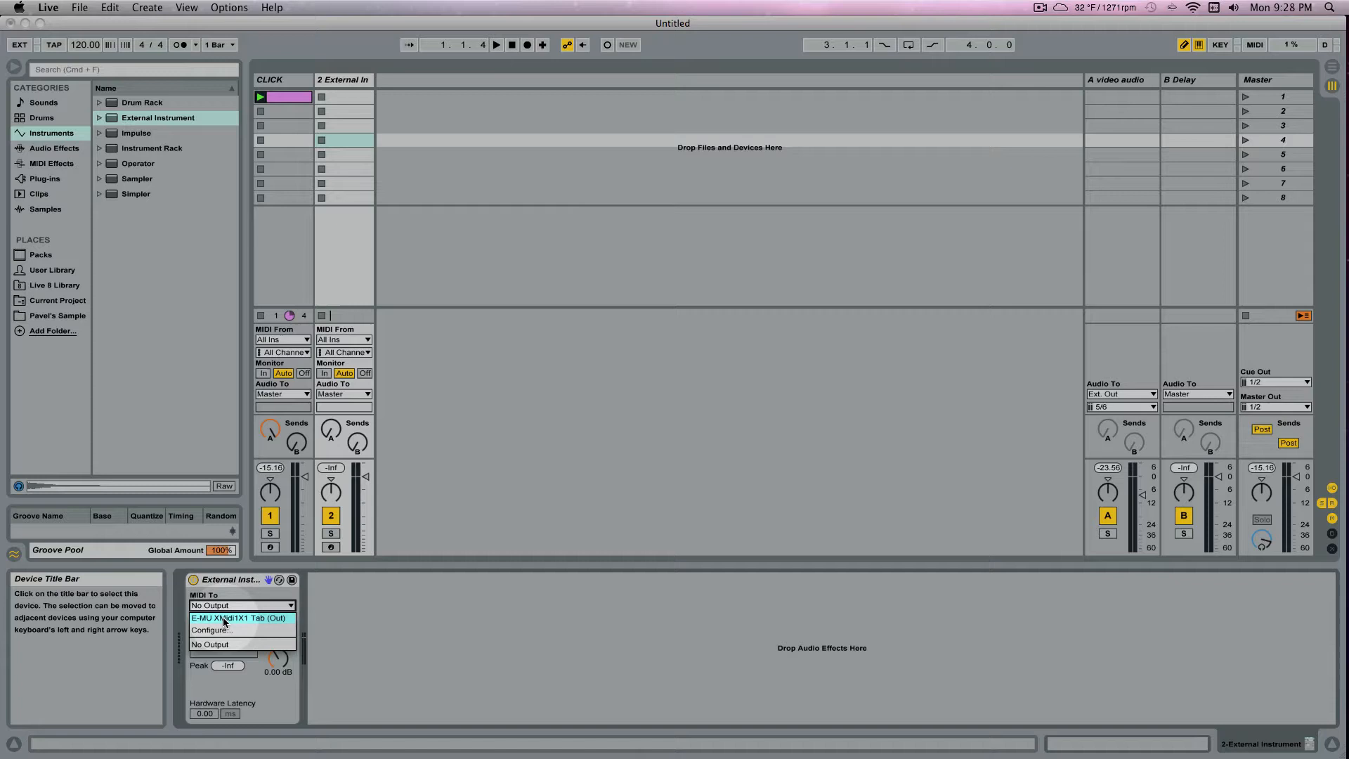
mouse_move(247, 621)
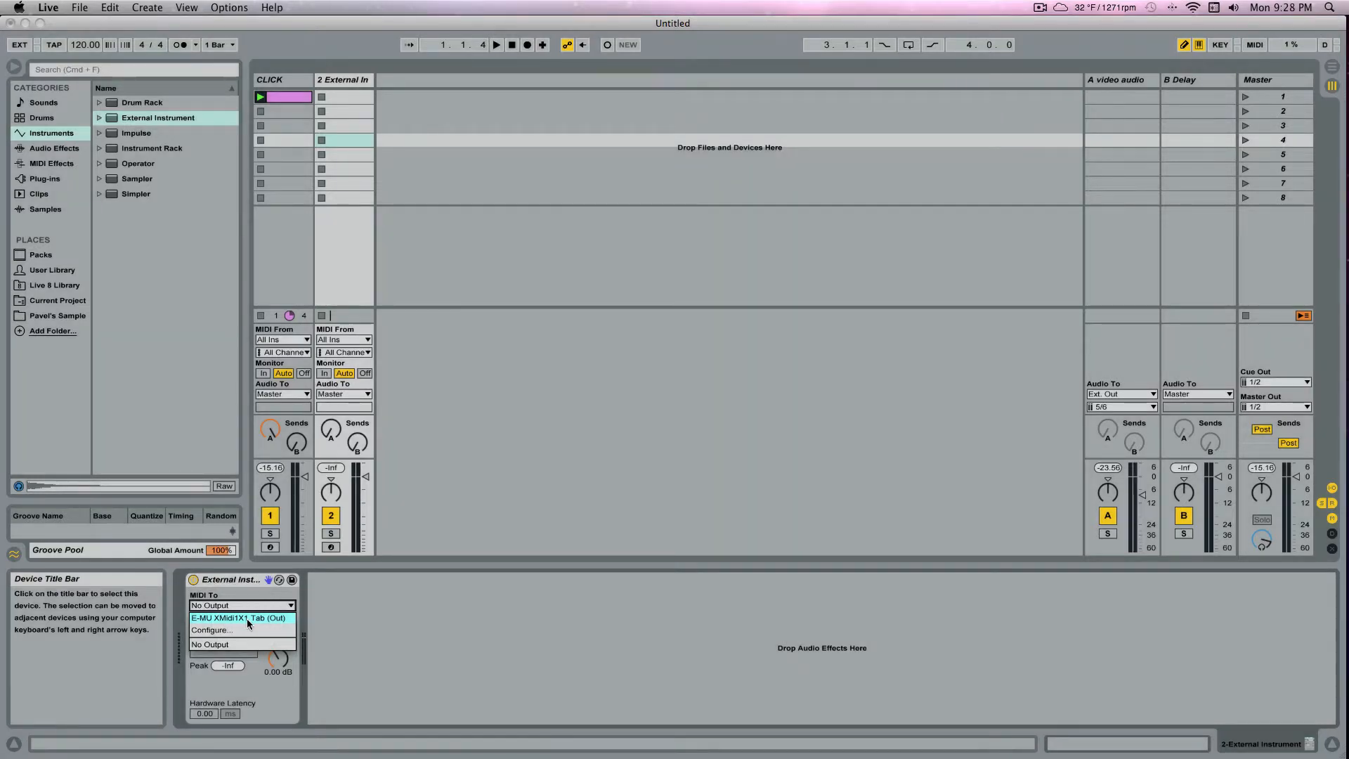
click(239, 618)
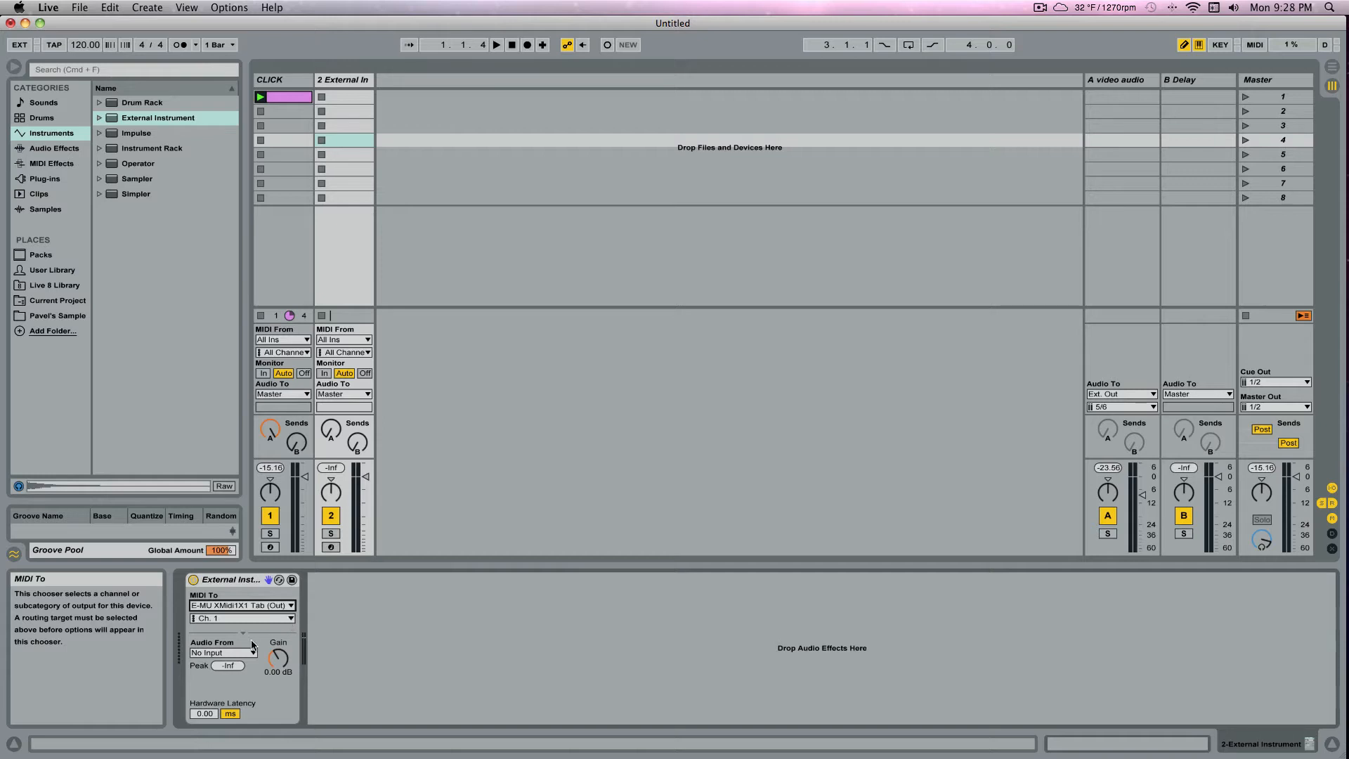
click(222, 652)
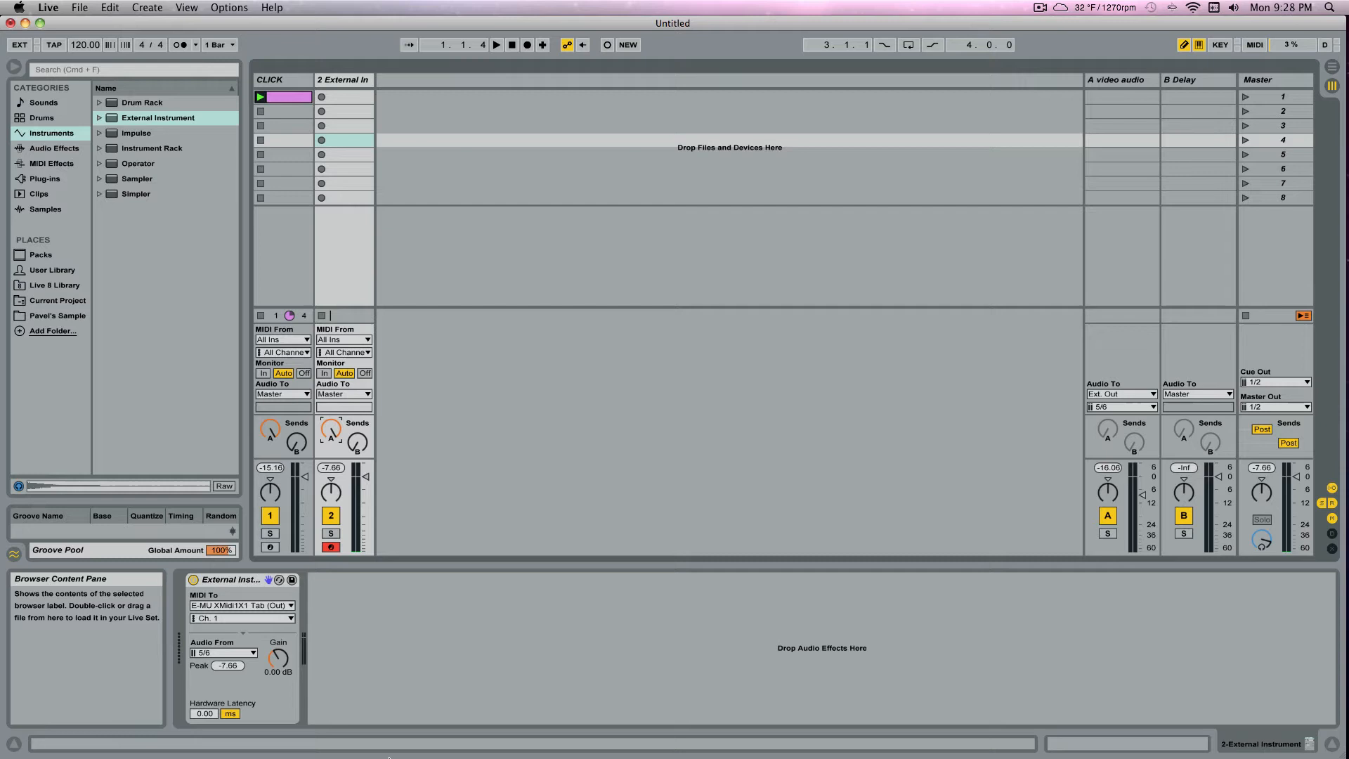
double_click(345, 97)
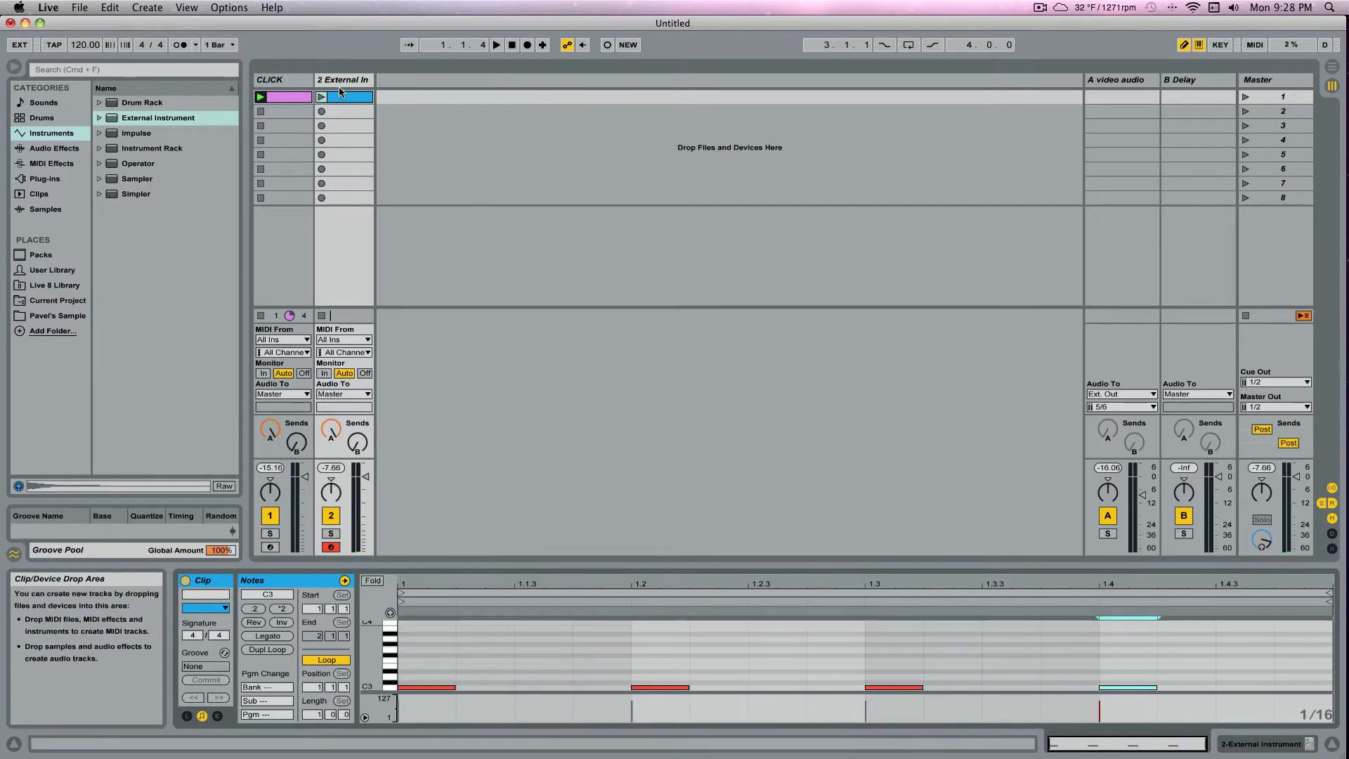
Launch the External Instrument's clip alongside the click and select its track
click(322, 97)
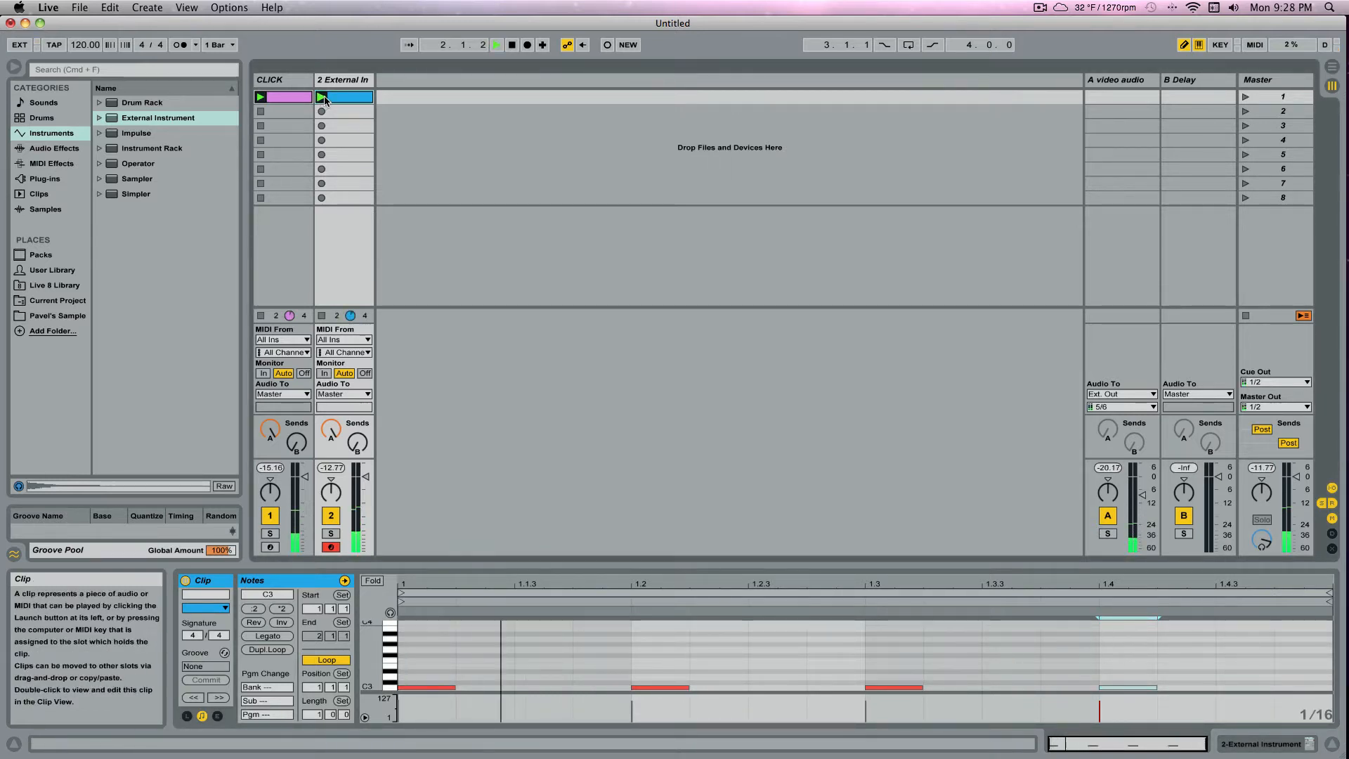
click(343, 80)
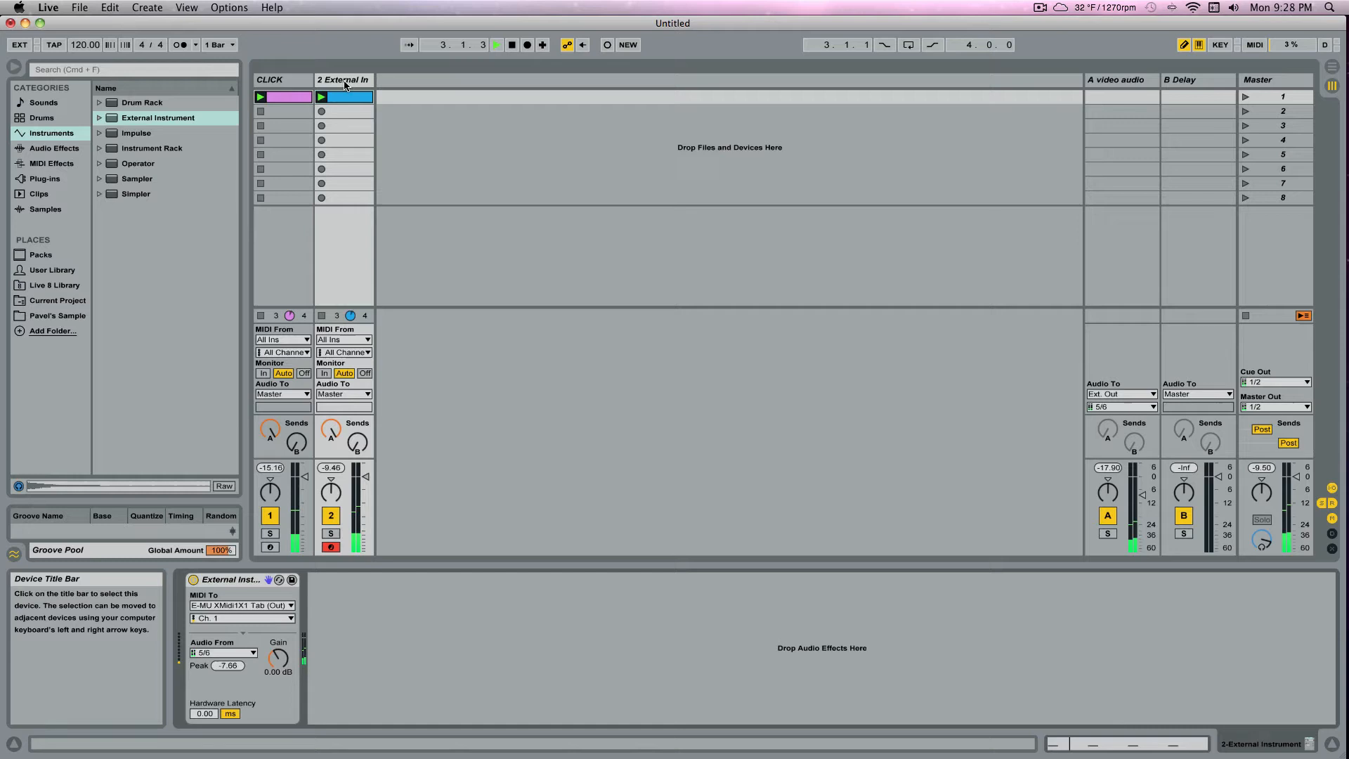
click(343, 79)
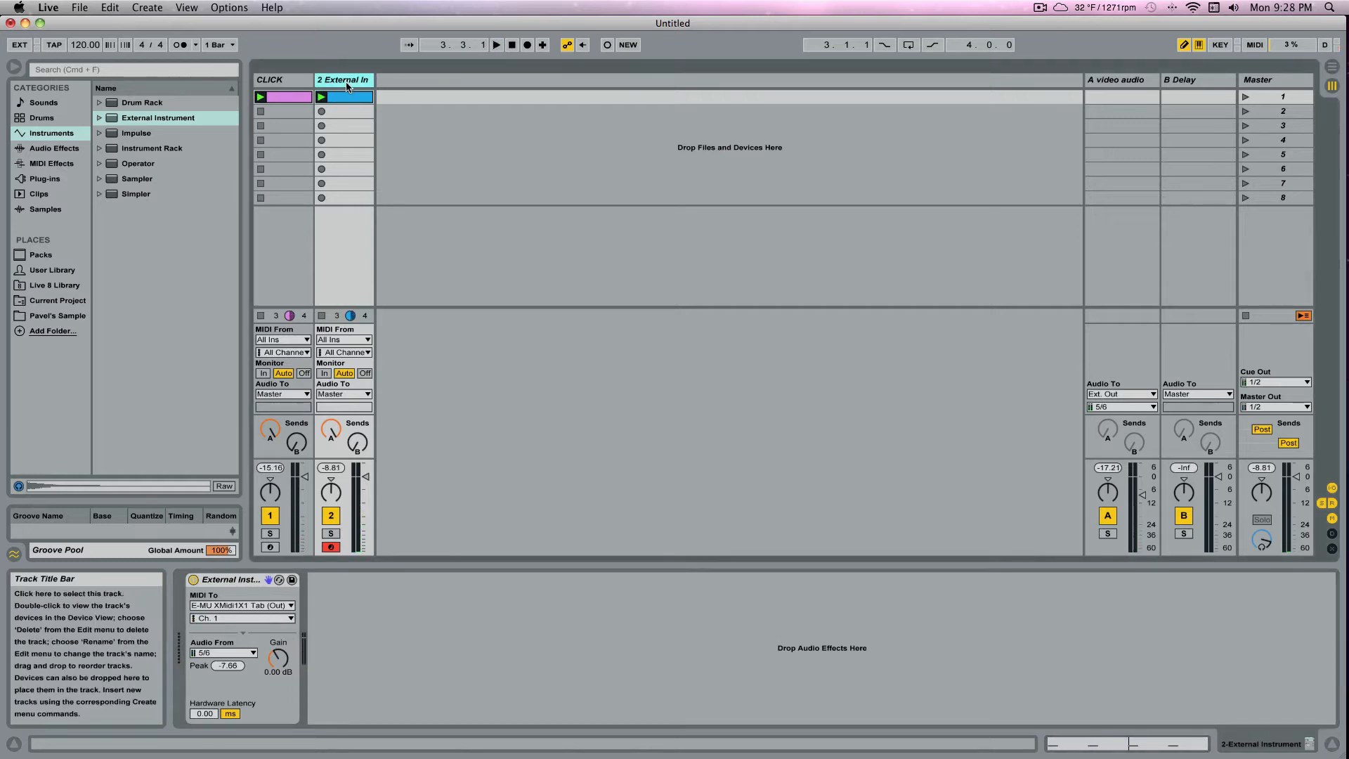
click(147, 7)
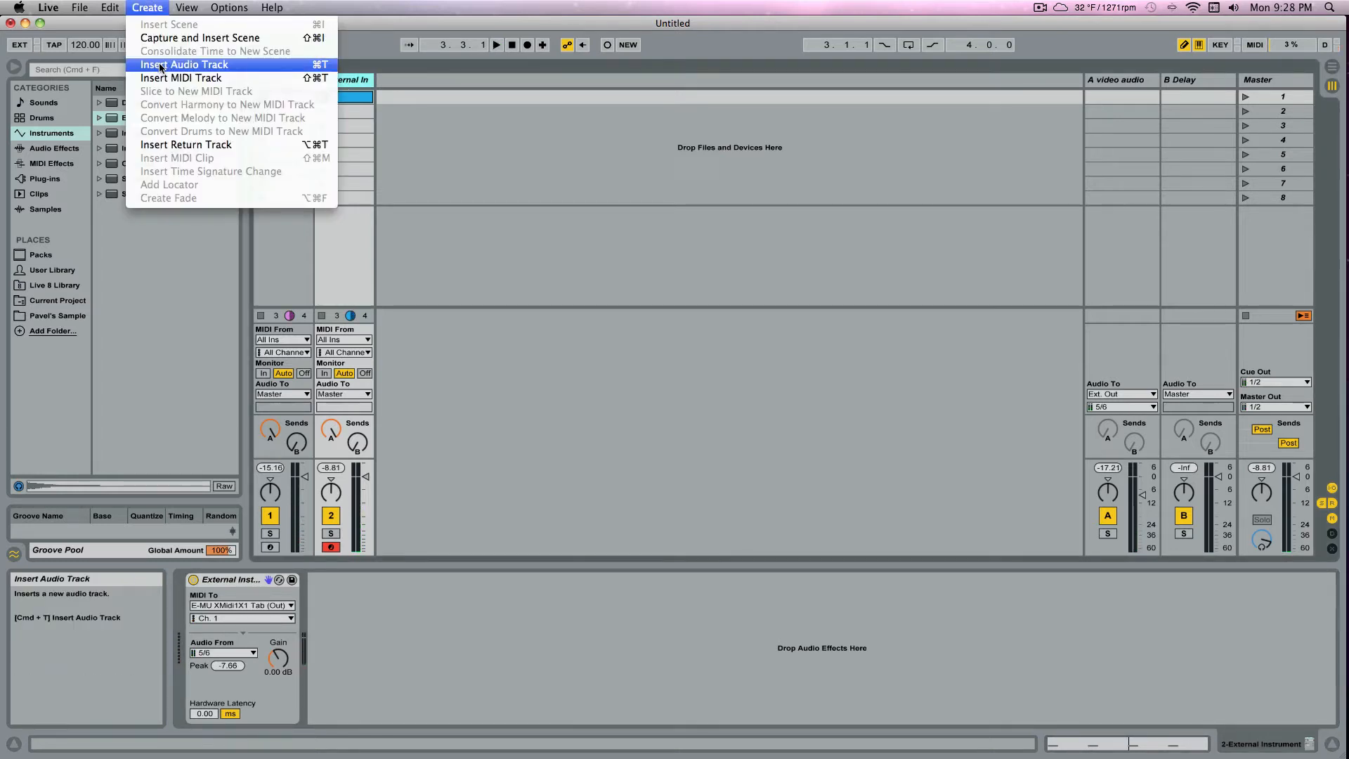
Insert an audio track named 'prophet 08' taking input from channels 5/6, armed for recording
click(183, 63)
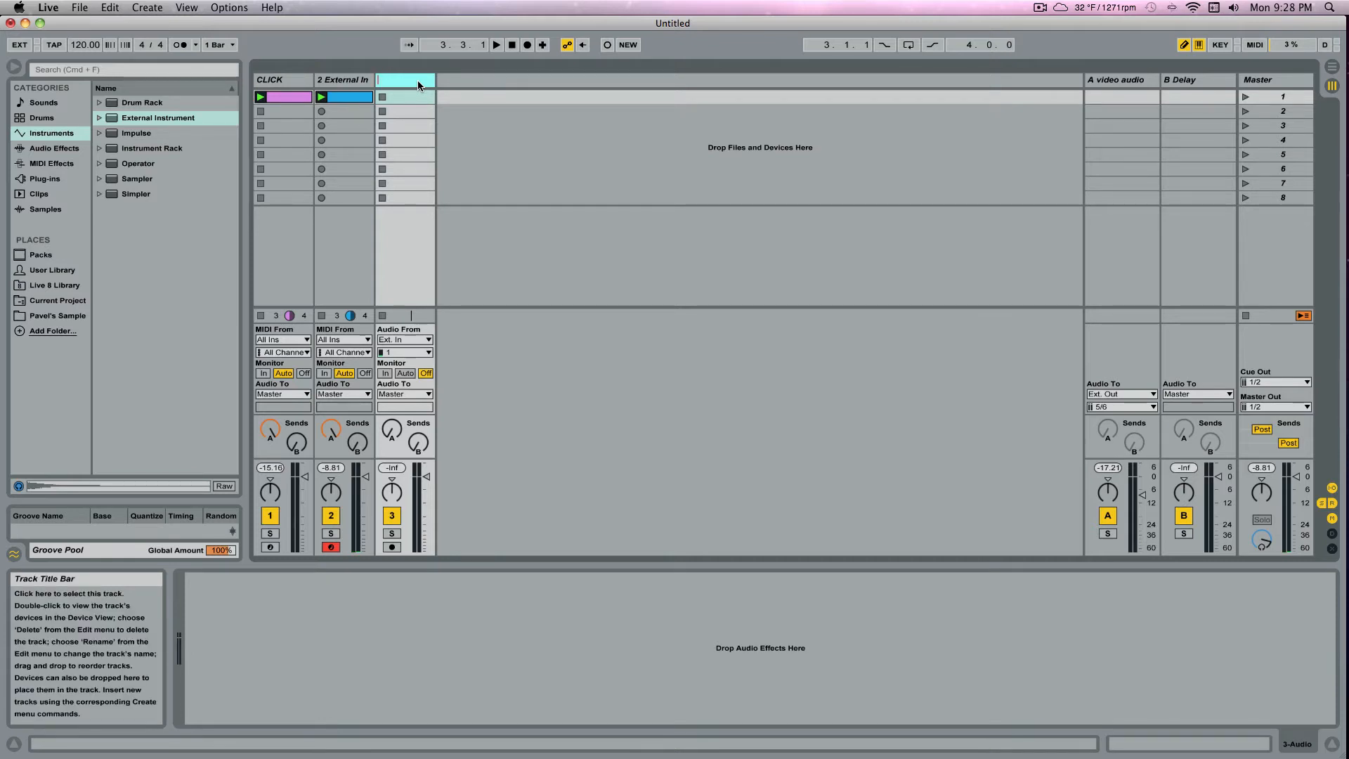
text(pro)
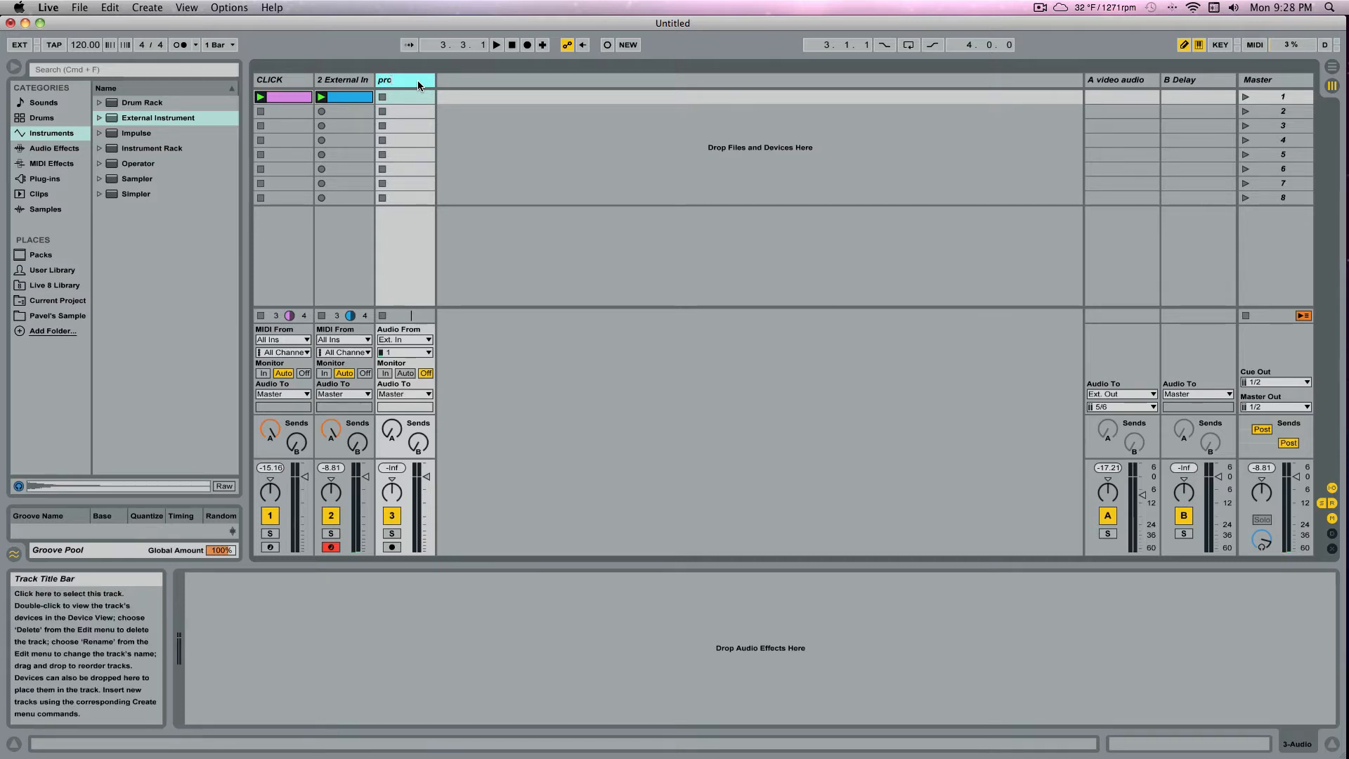
text(prophet 08)
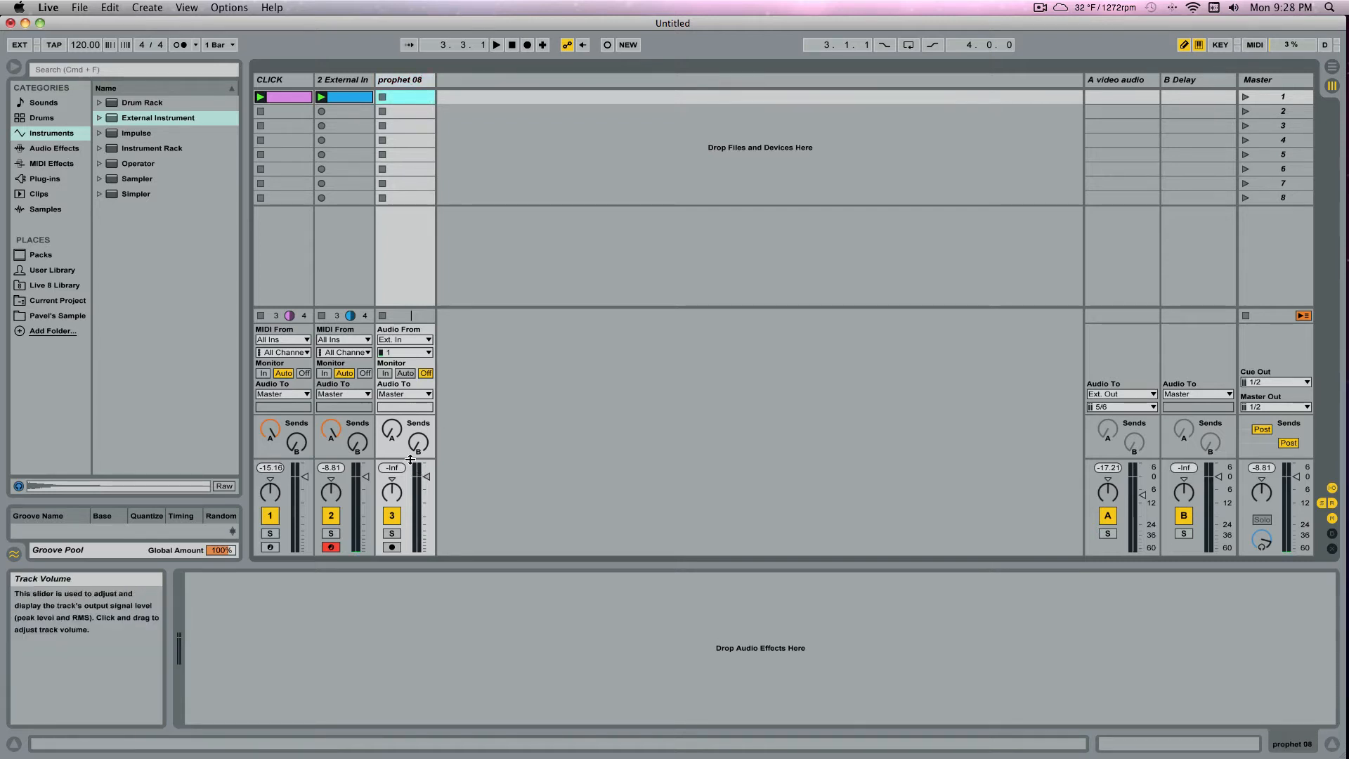
click(343, 79)
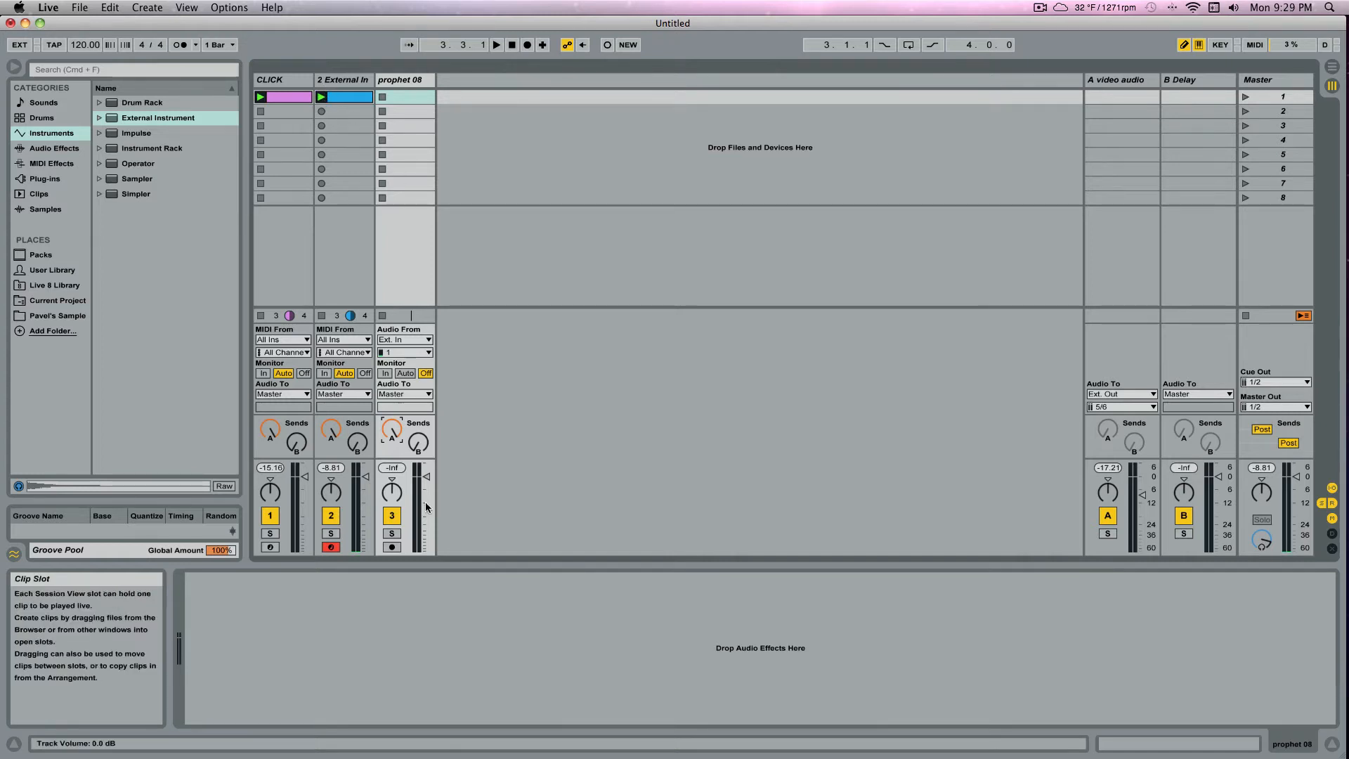
click(403, 352)
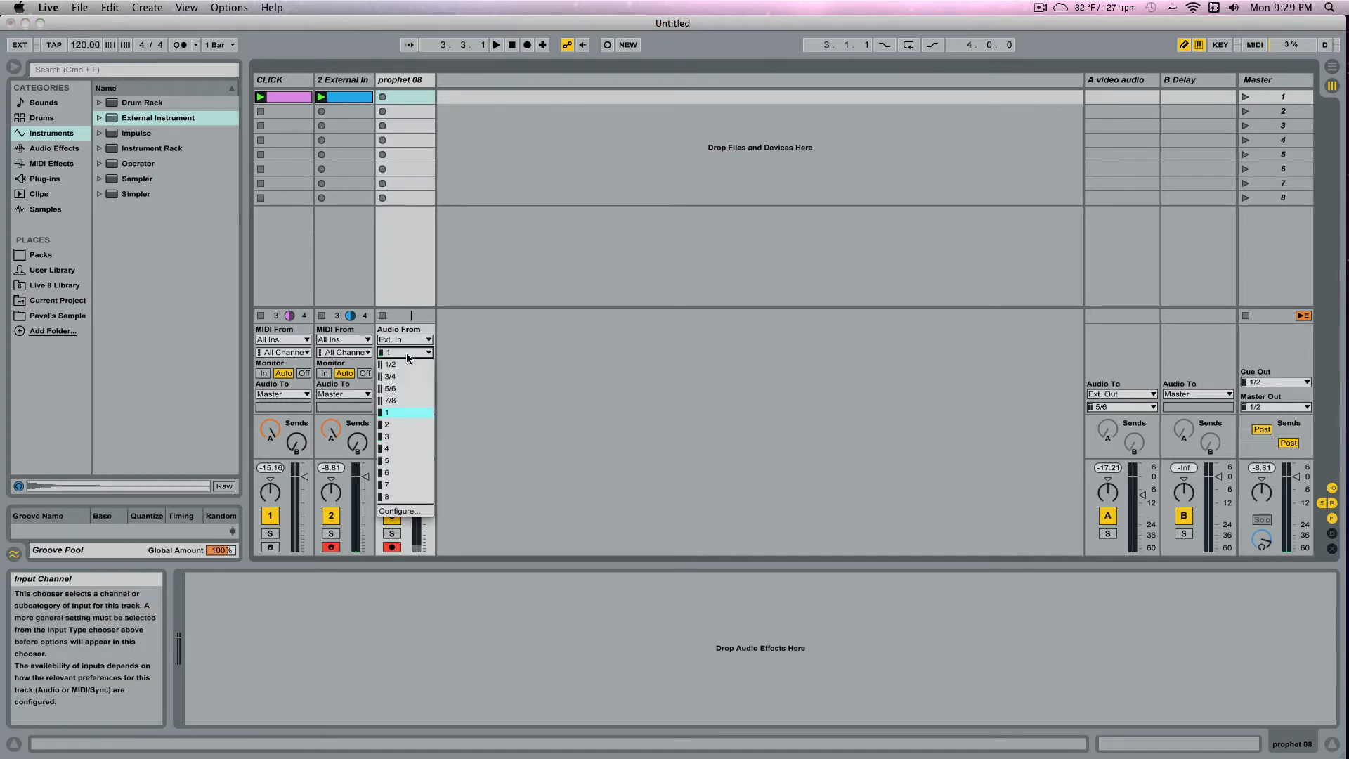
click(389, 388)
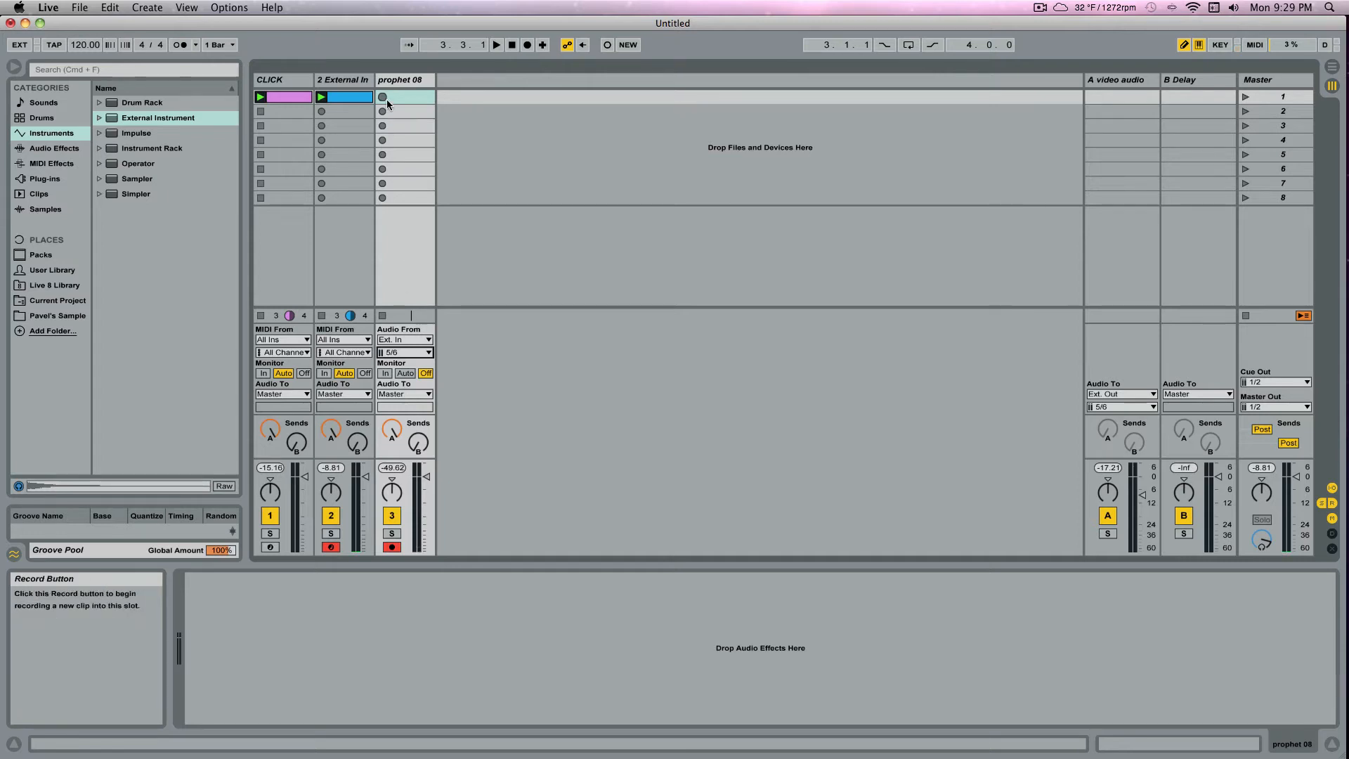
Record a prophet 08 take into the first slot and show its waveform in Clip View
click(383, 97)
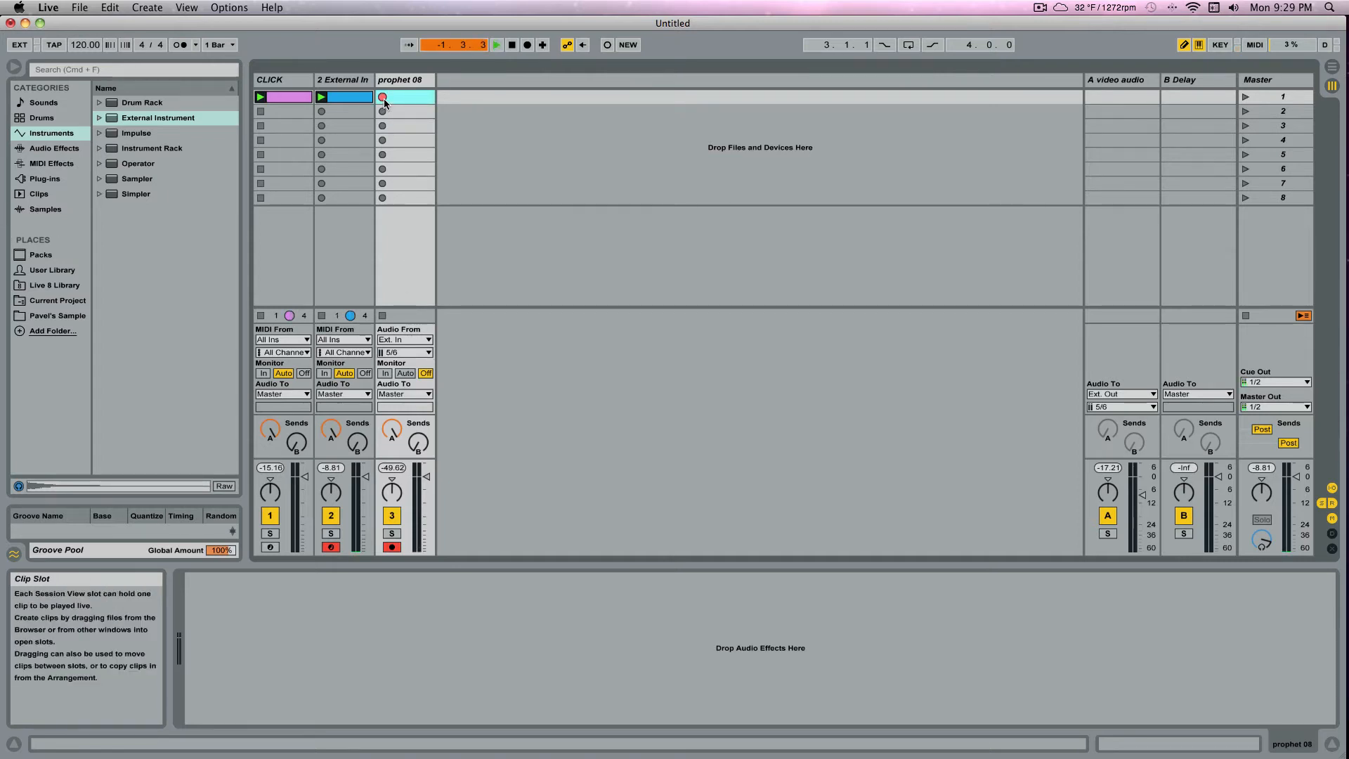
click(382, 97)
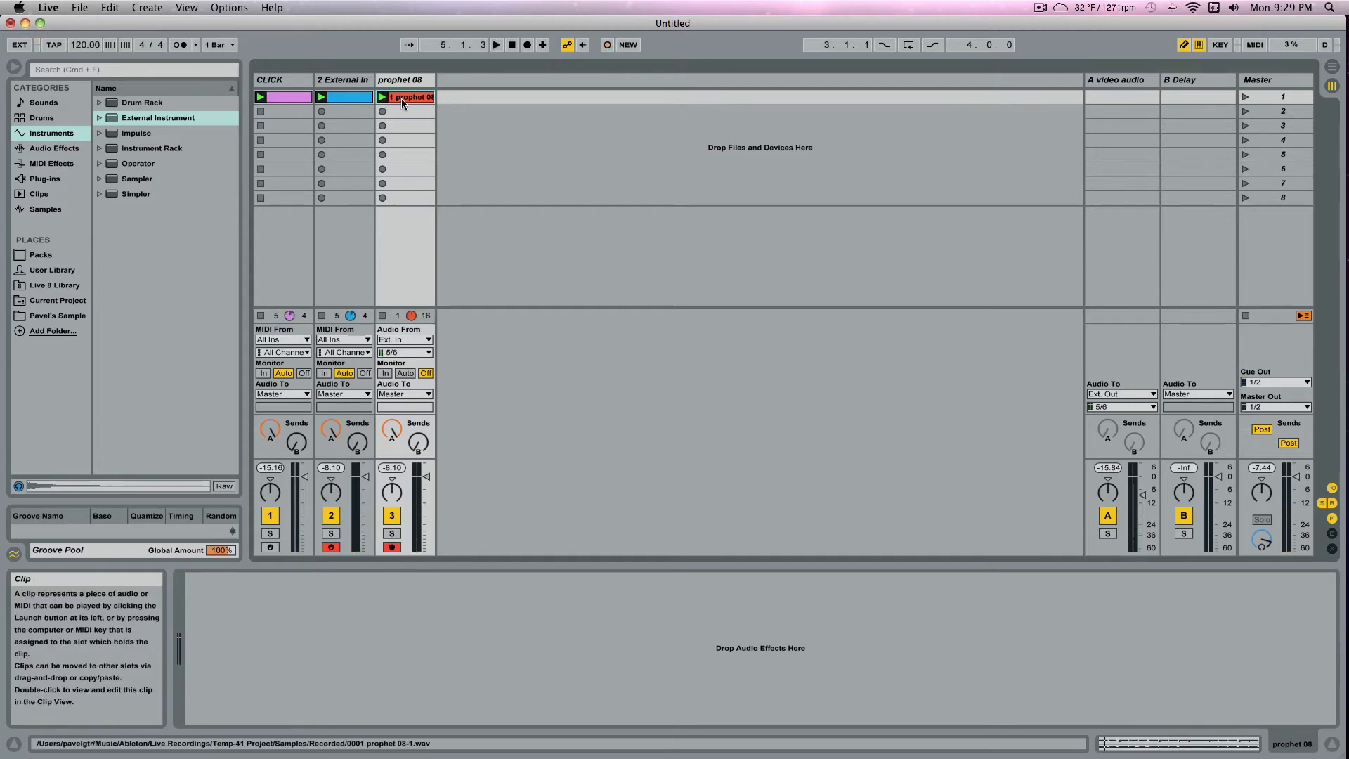
double_click(406, 97)
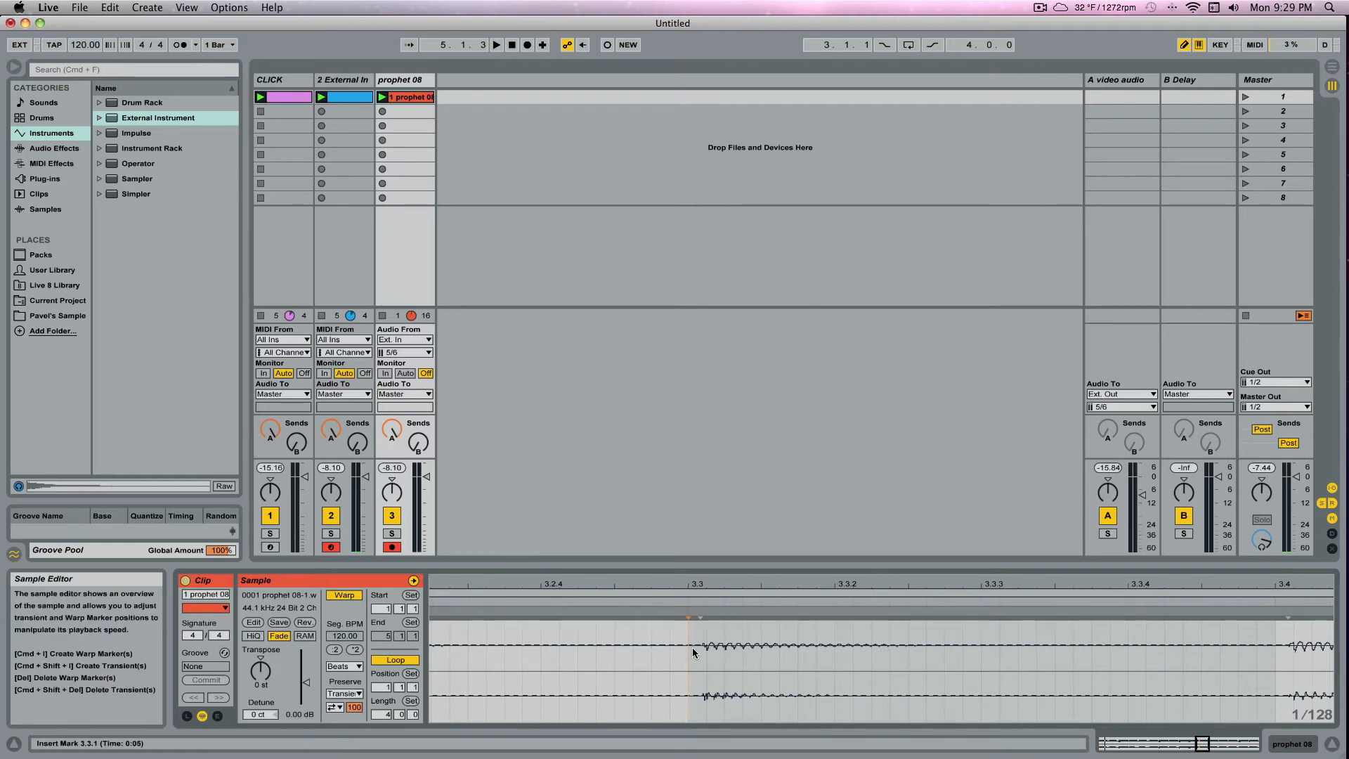
Disable Snap to Grid and select from beat 3.3 to the transient onset in the Sample Editor
click(148, 7)
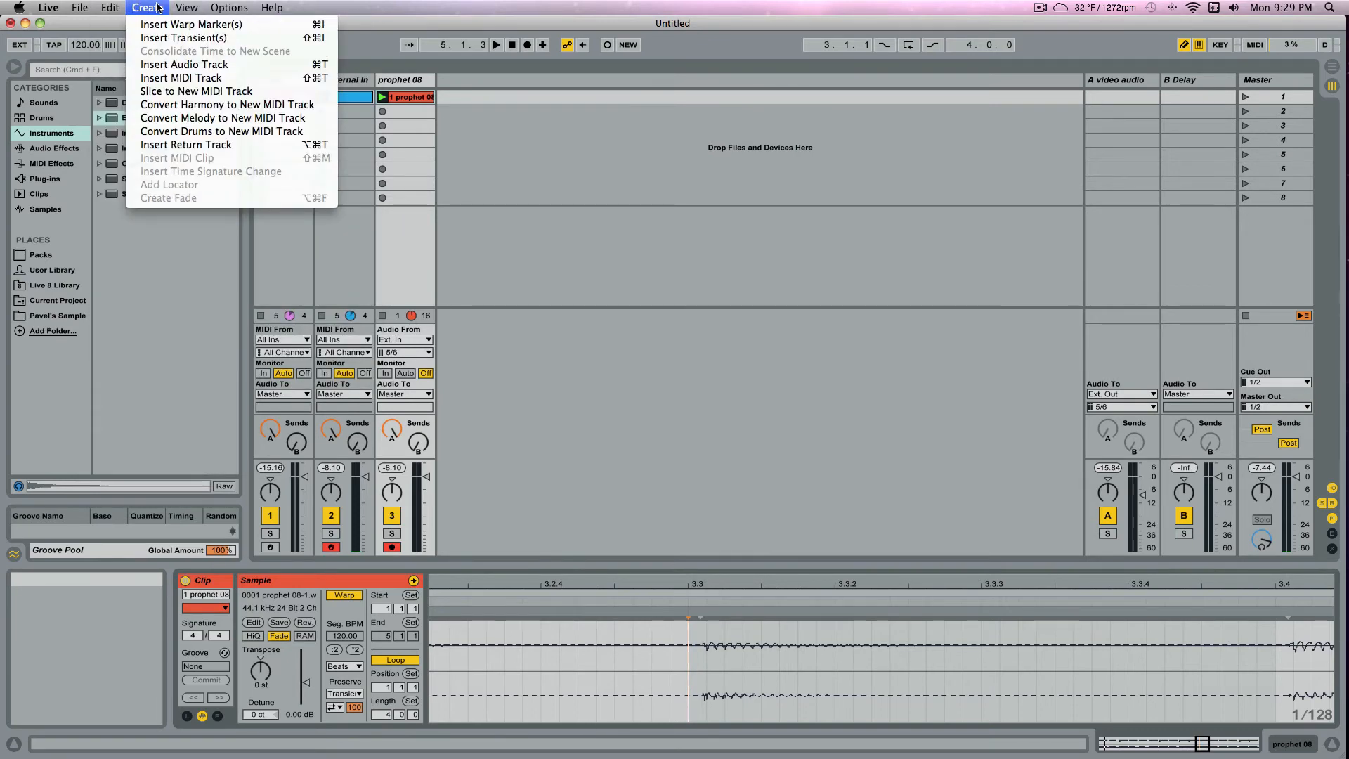
click(229, 7)
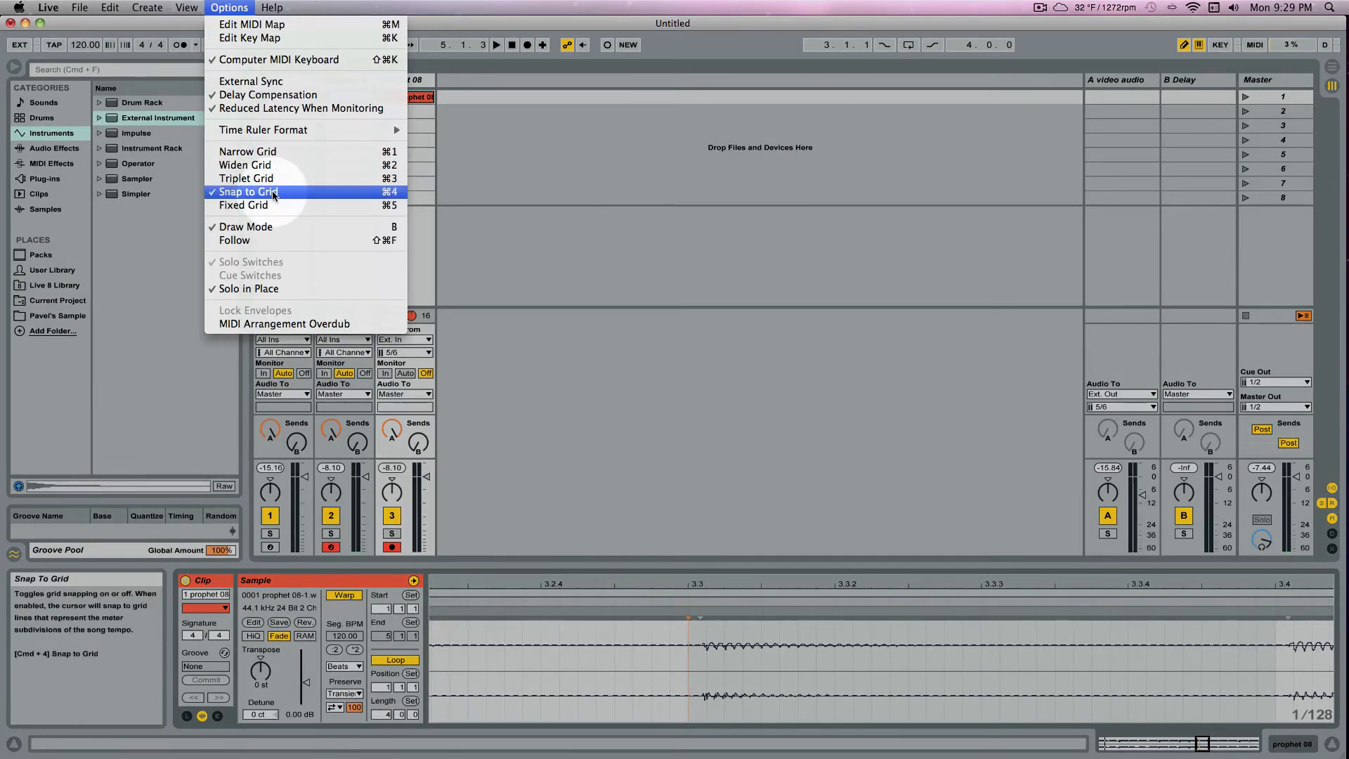
click(247, 191)
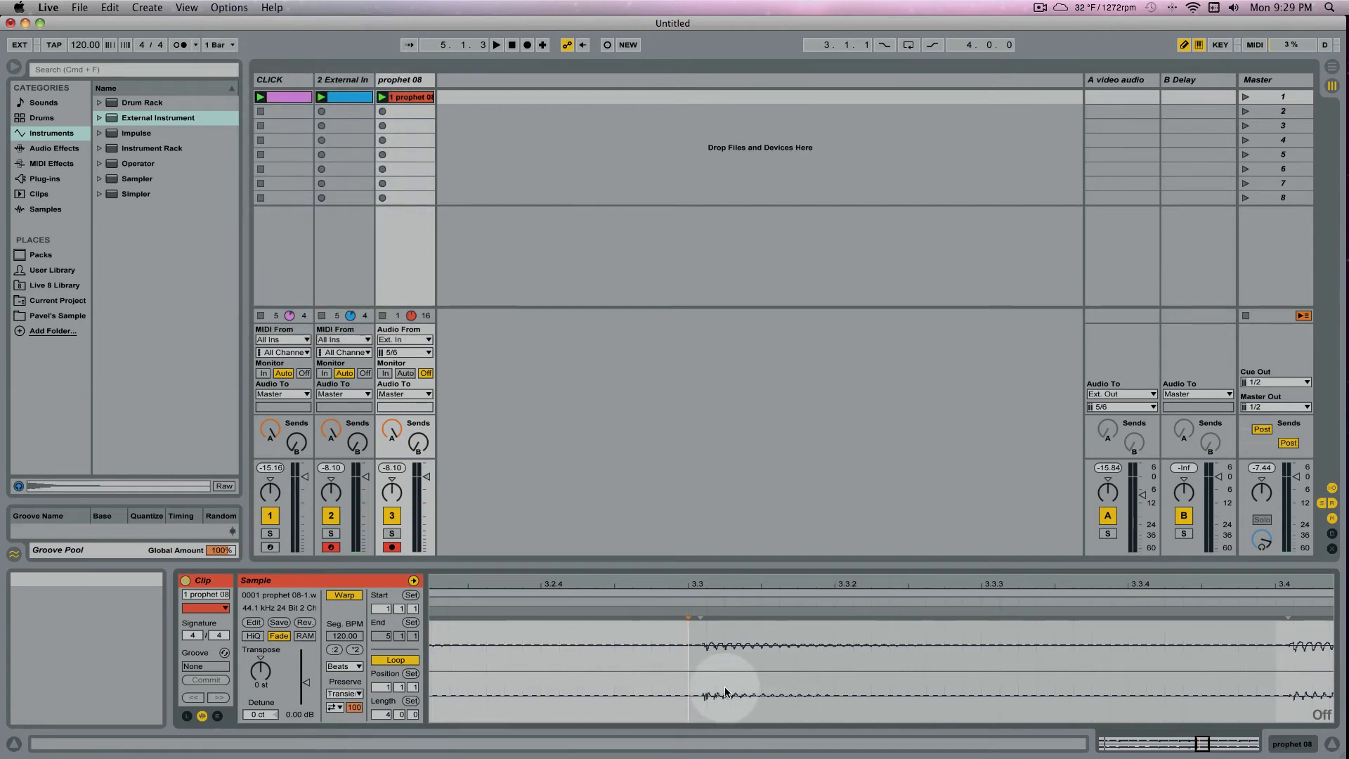
click(706, 598)
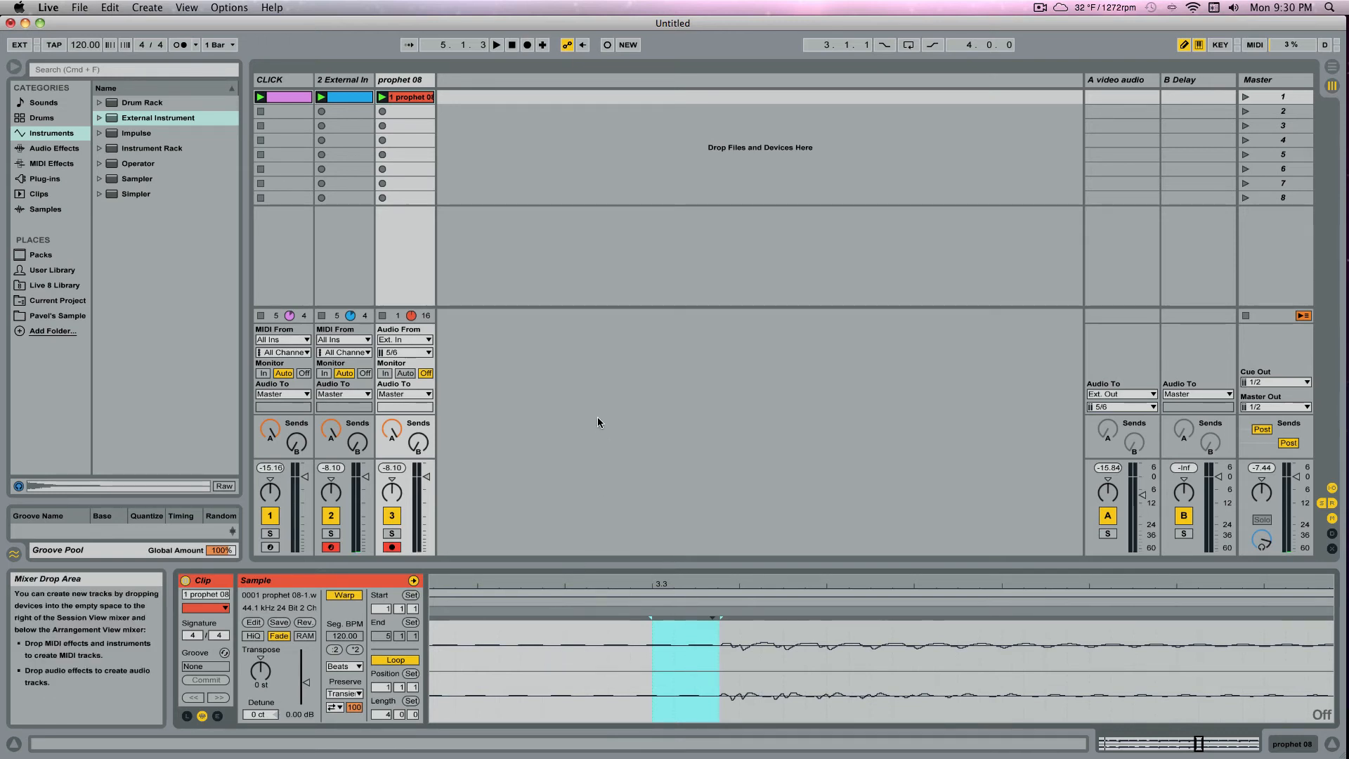
Set the External Instrument's Hardware Latency to 12.00 ms and begin a take in slot two
click(343, 78)
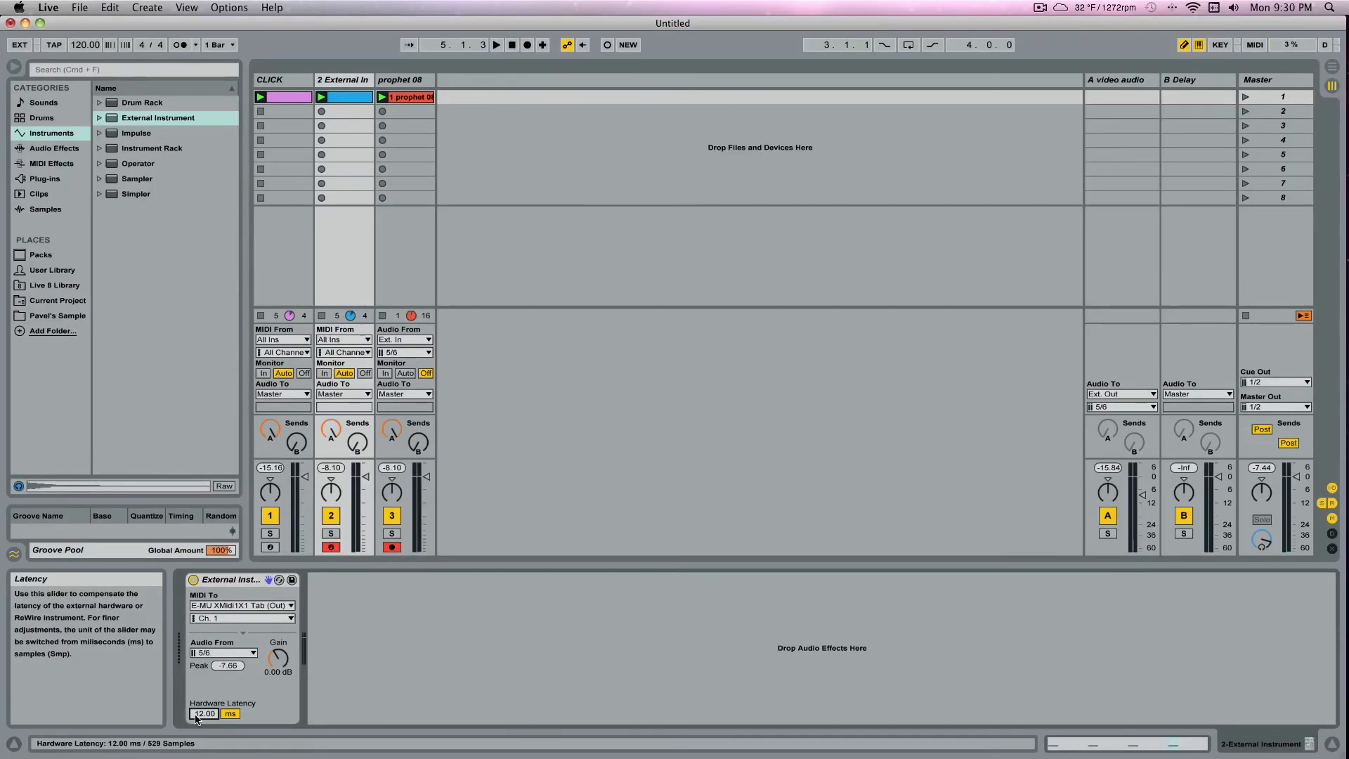
click(405, 111)
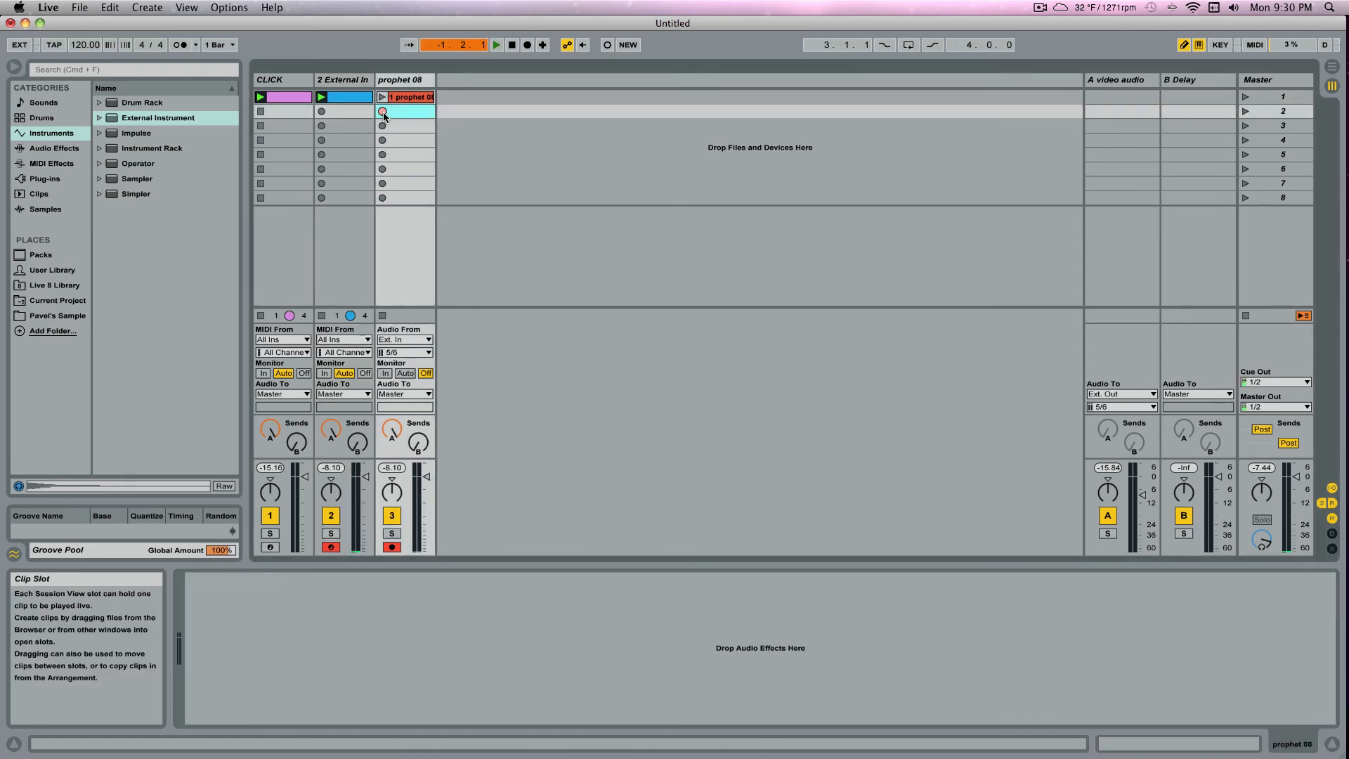
Stop the second prophet 08 recording and launch the new clip to check its timing
click(382, 111)
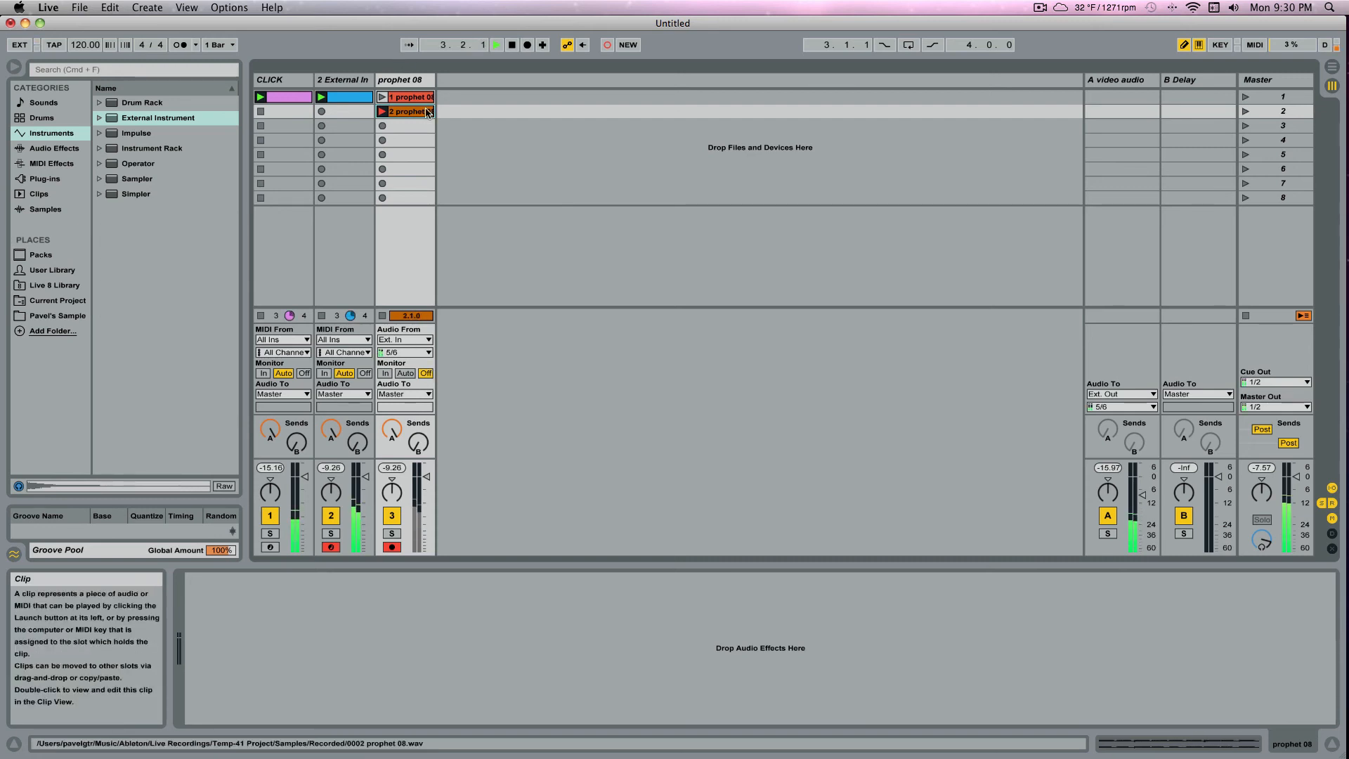
click(381, 111)
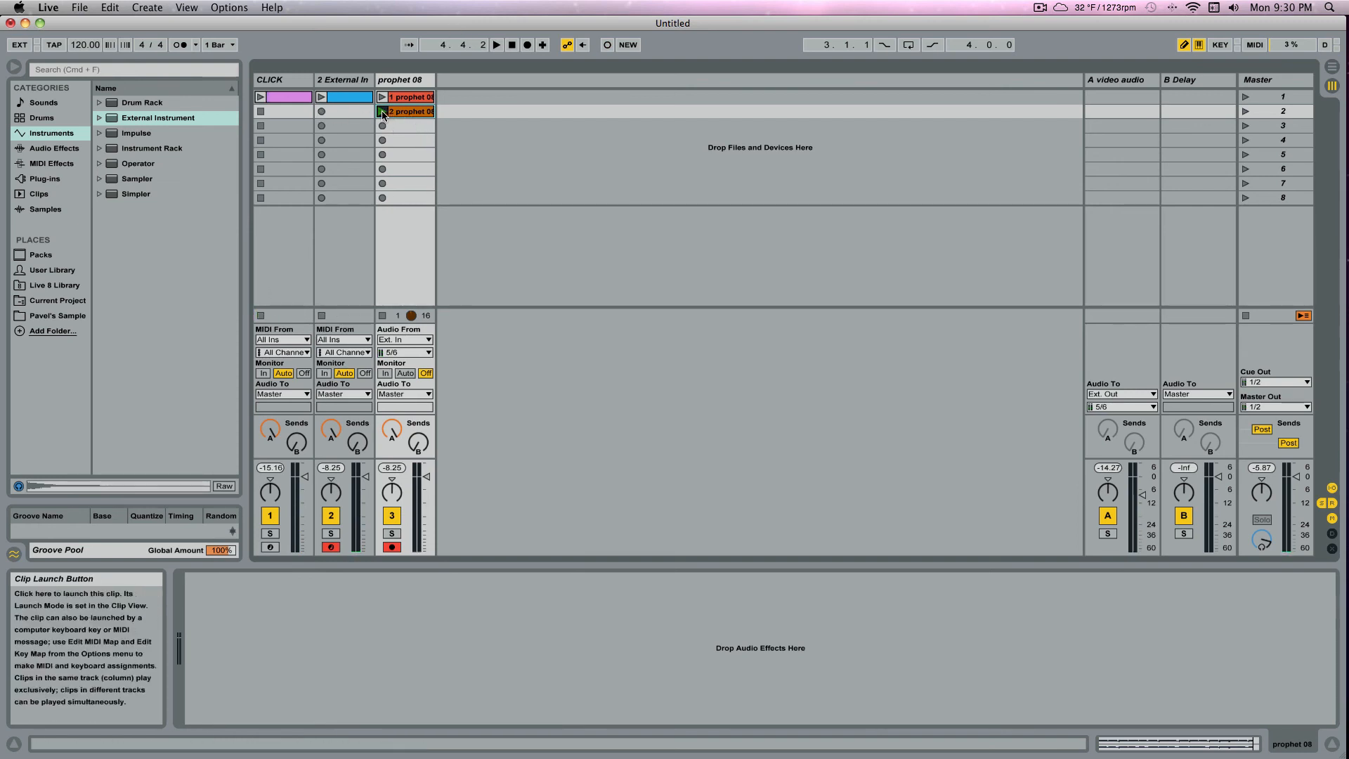
click(382, 111)
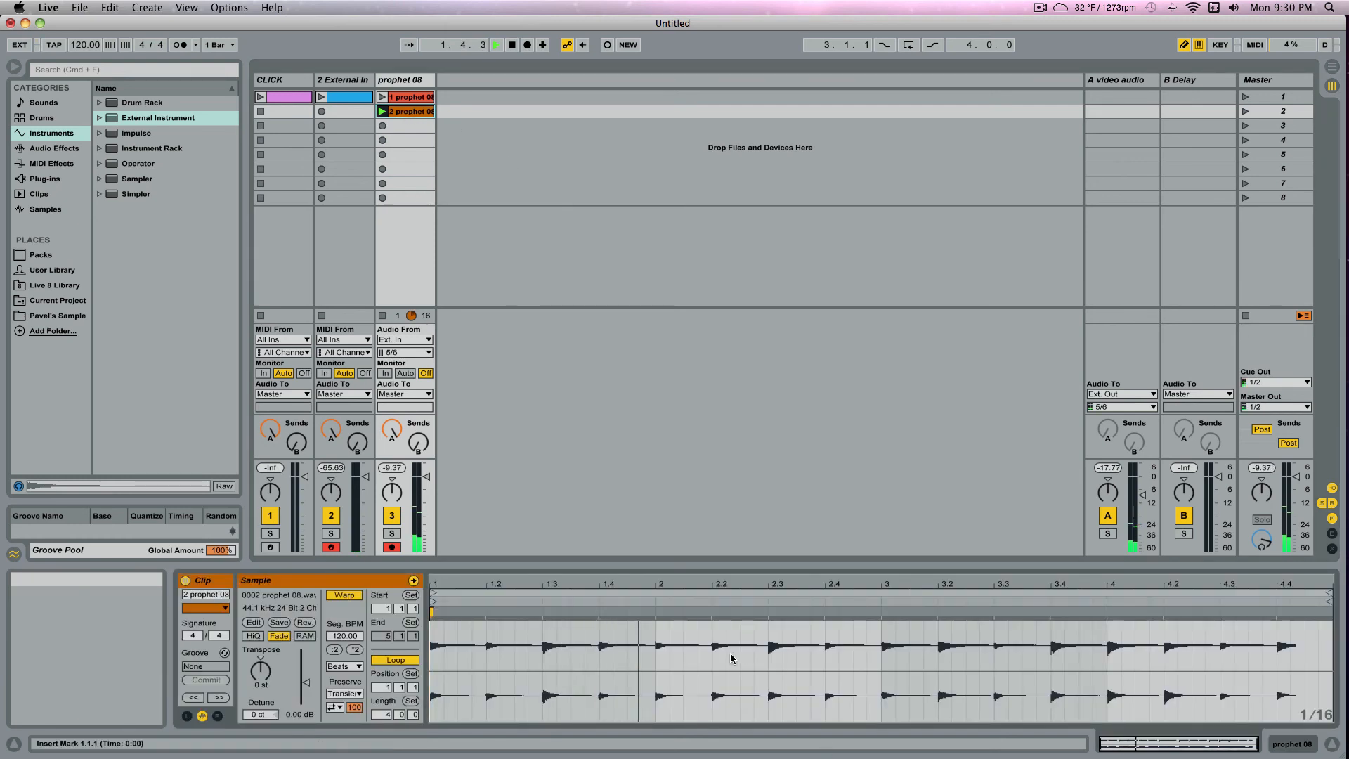